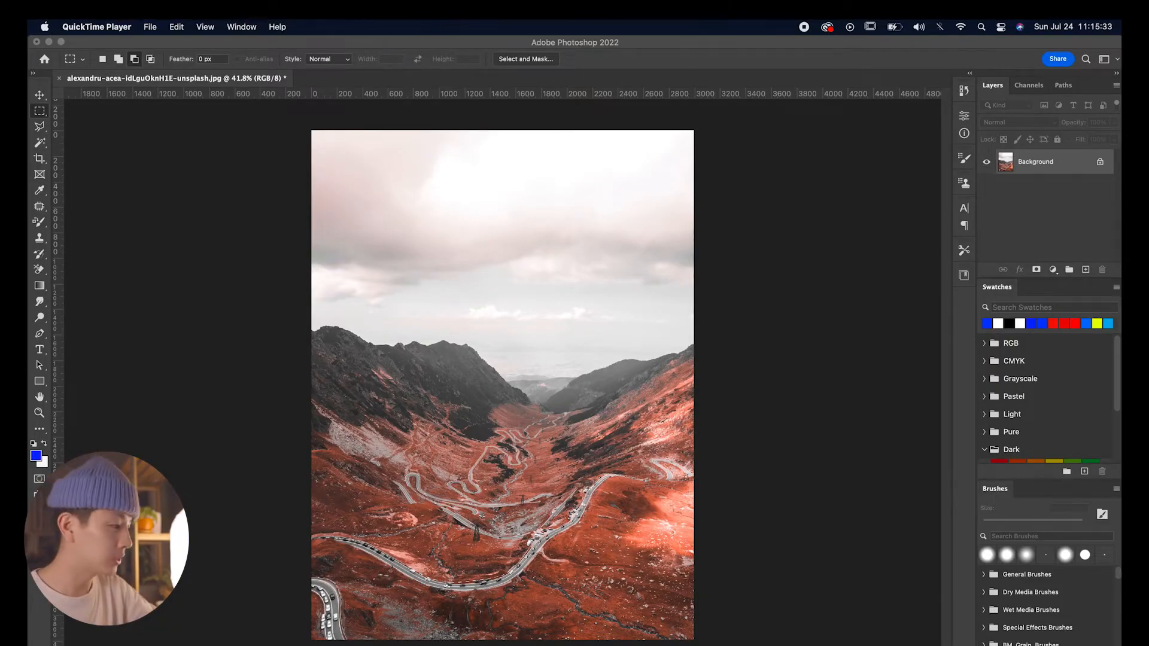
# Widen the canvas to 3992 pixels with a centre anchor via Canvas Size
pyautogui.click(180, 27)
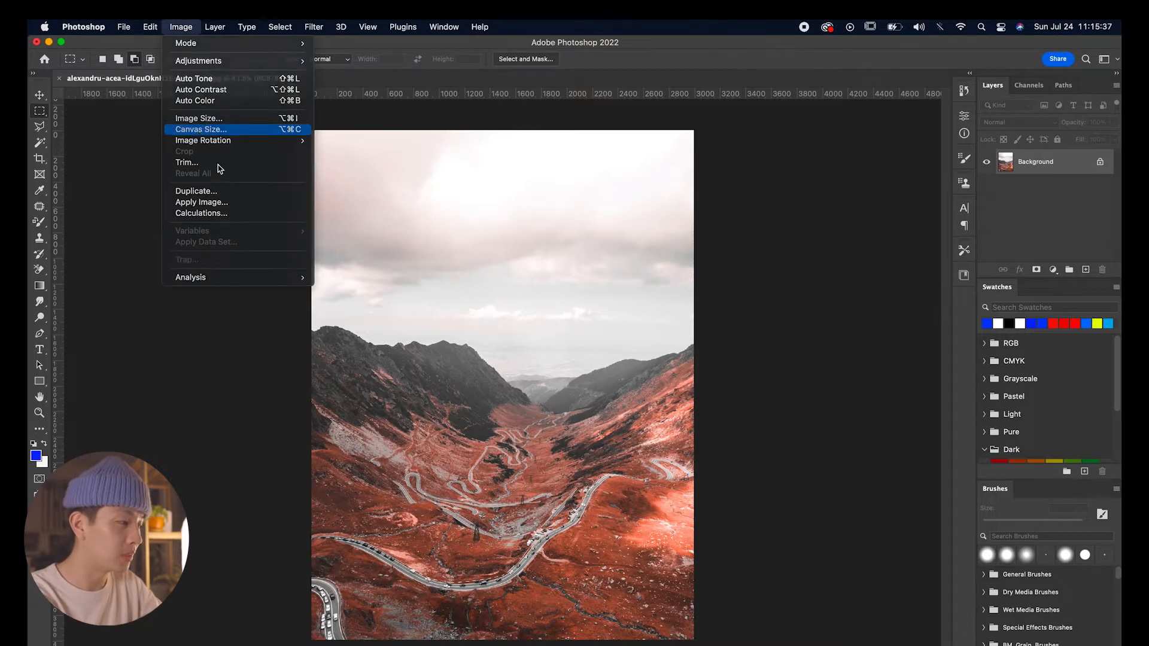
pyautogui.click(200, 130)
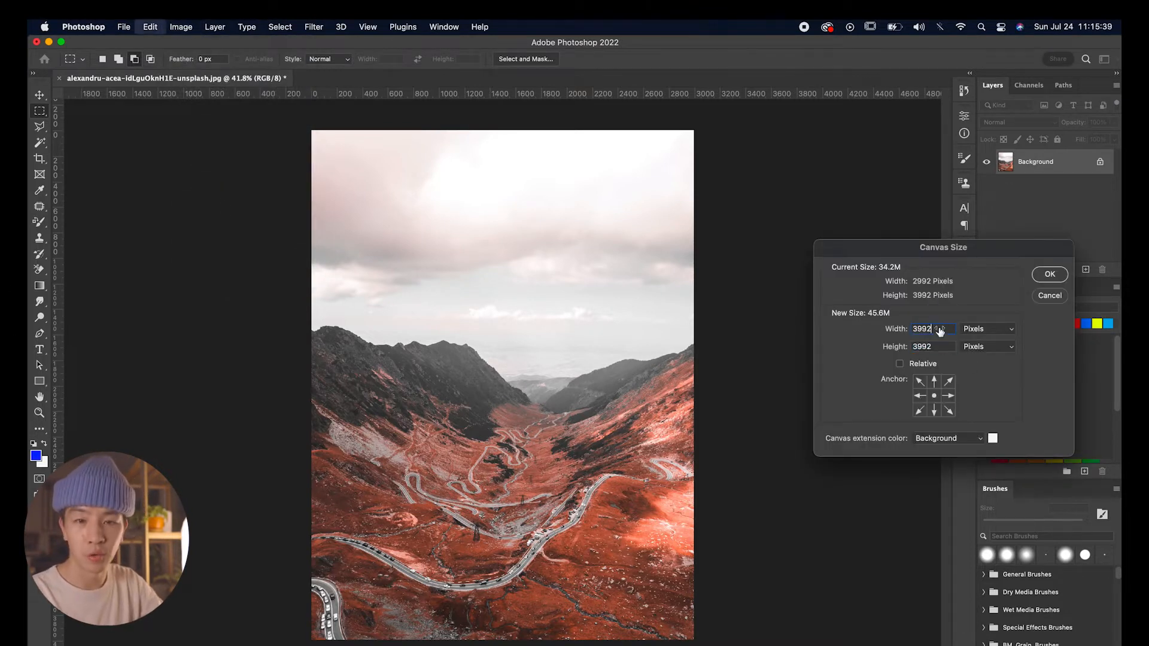
pyautogui.click(1048, 274)
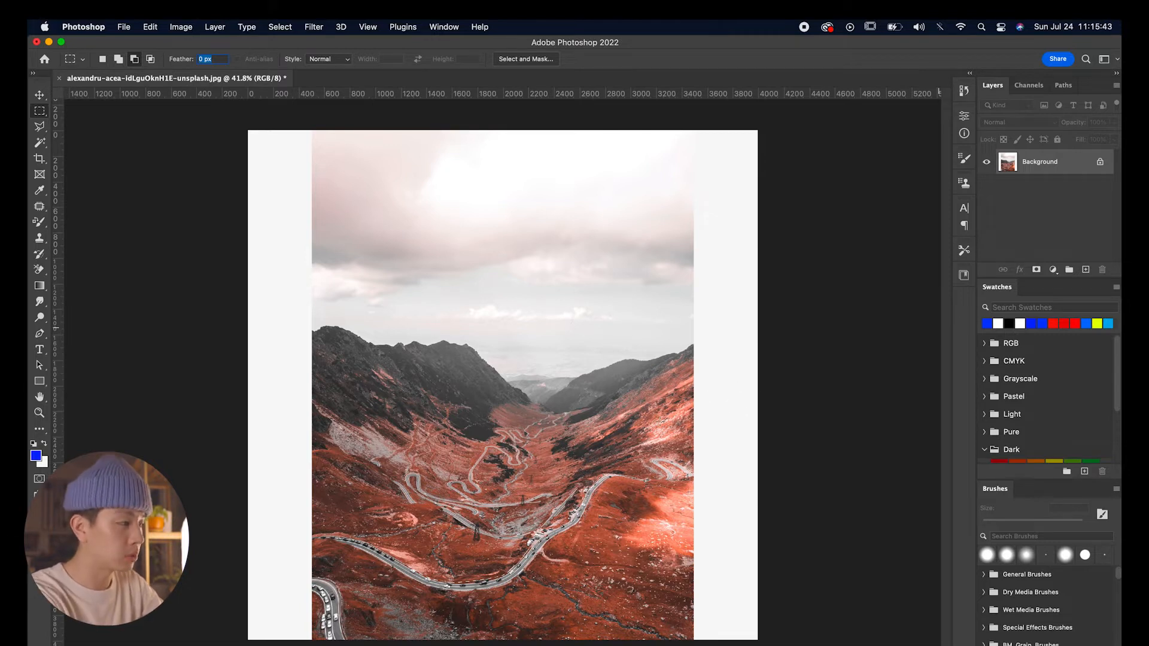
pyautogui.moveTo(316, 137)
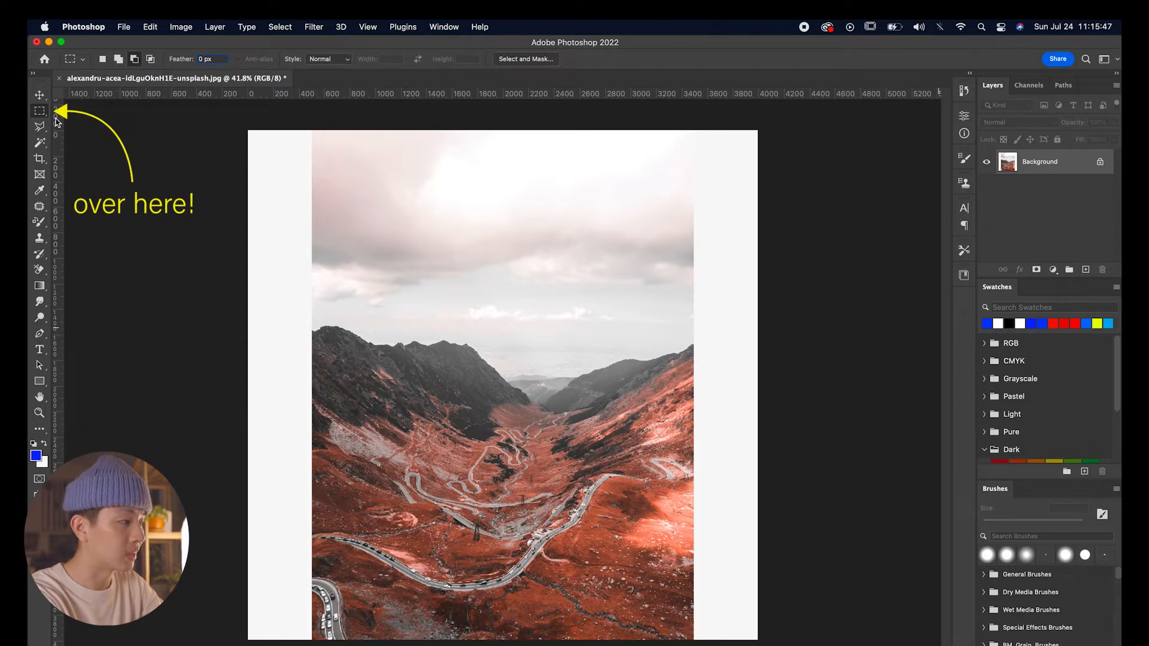
# Marquee-select the blank side strips and bring up Fill with Content-Aware contents
pyautogui.click(40, 95)
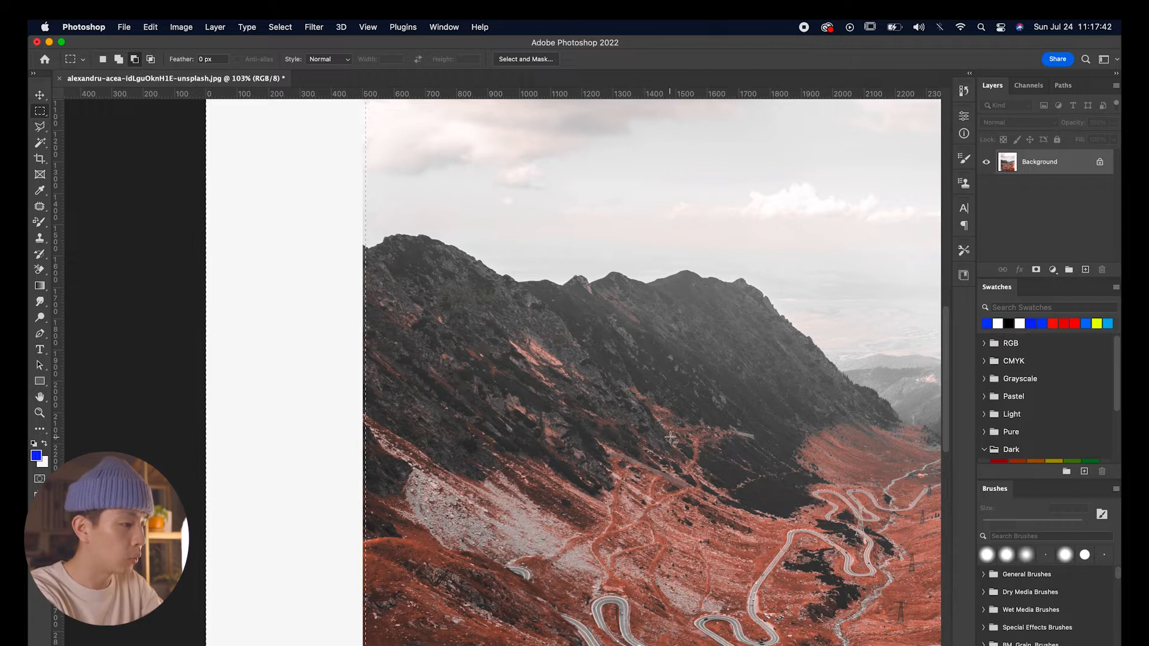
pyautogui.rightClick(685, 385)
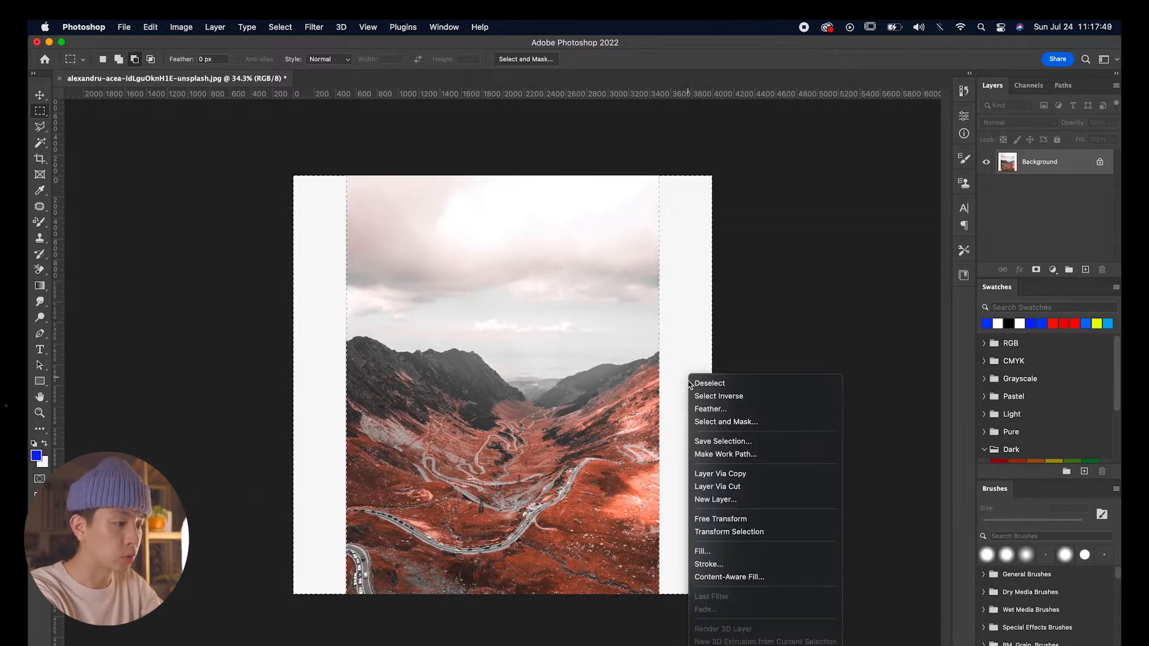
pyautogui.click(702, 550)
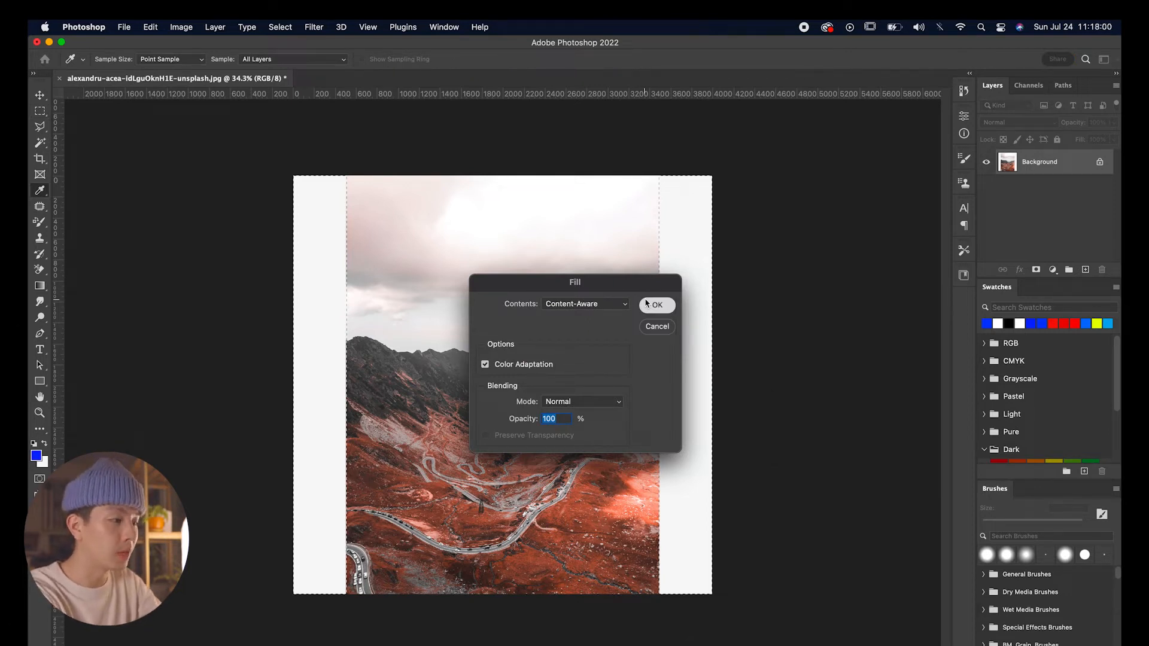
# Apply the Content-Aware fill so the strips get matching red mountain terrain
pyautogui.click(656, 304)
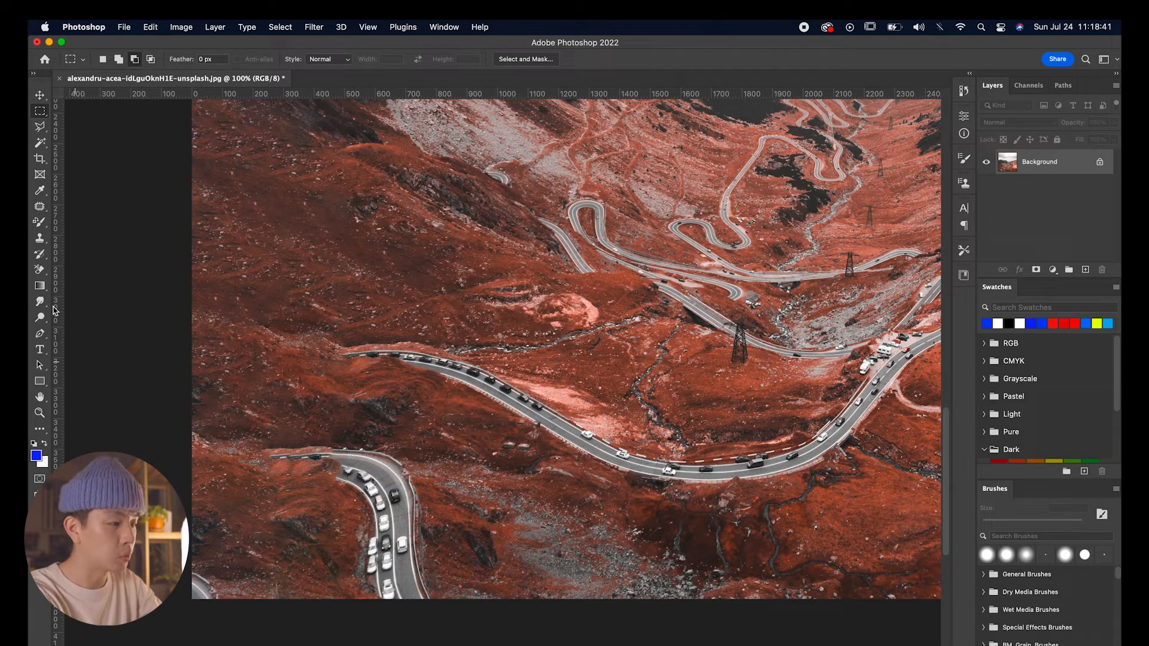
pyautogui.moveTo(31, 277)
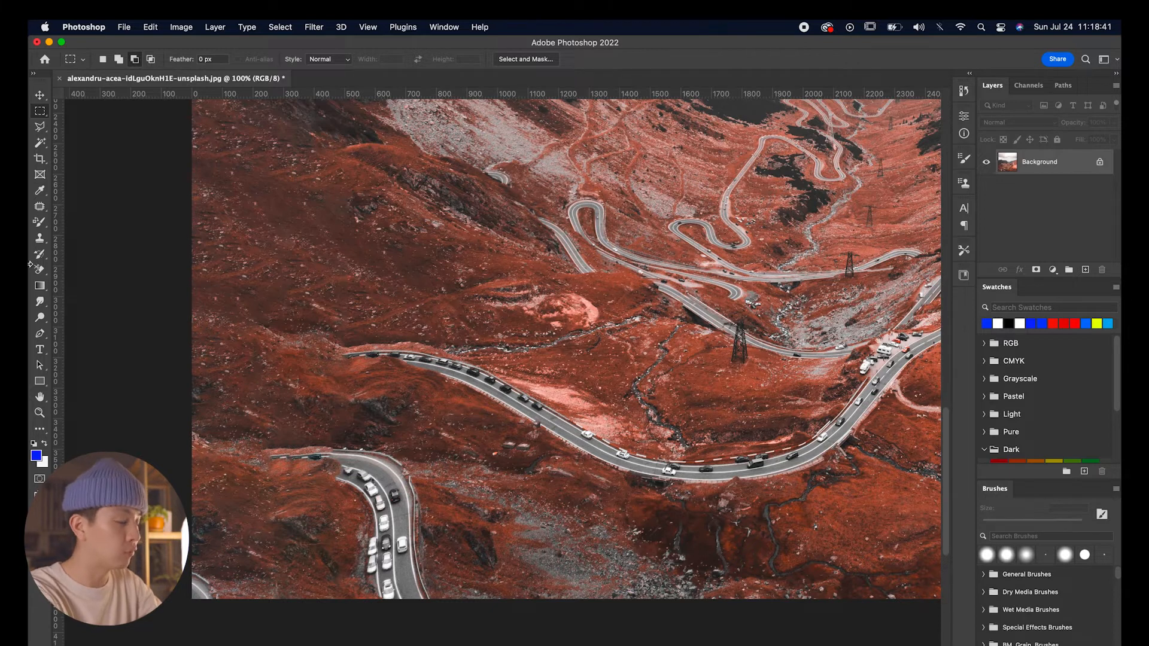
# With the Patch Tool, outline the car-filled lower road bend for removal
pyautogui.click(40, 206)
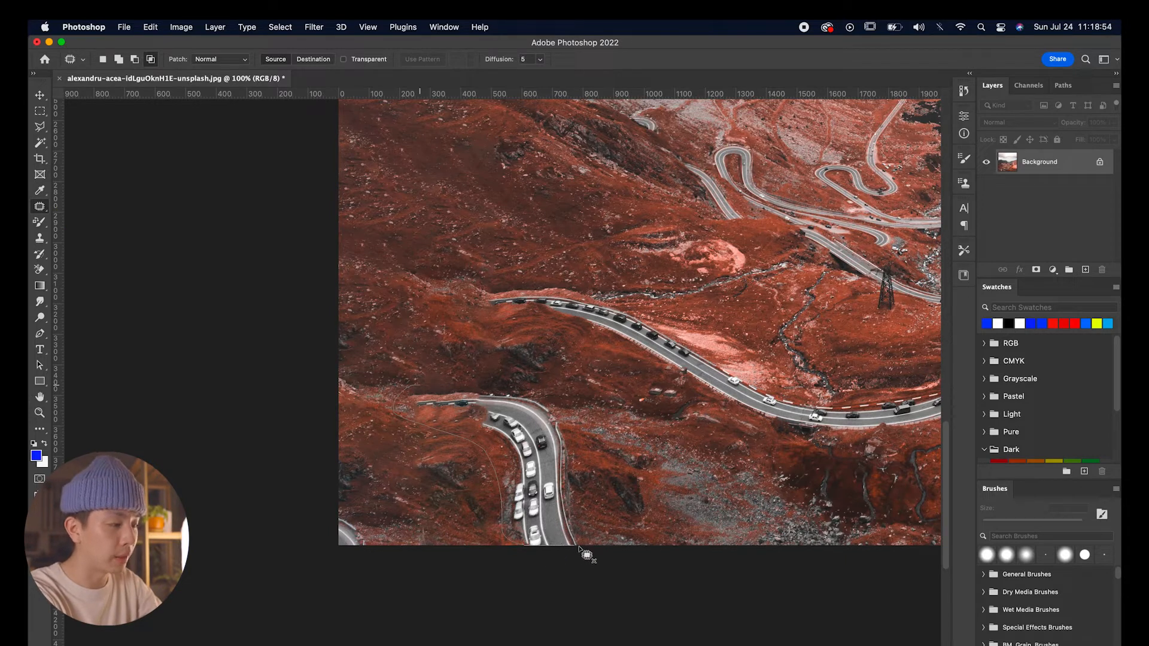
pyautogui.moveTo(587, 557); pyautogui.dragTo(439, 381)
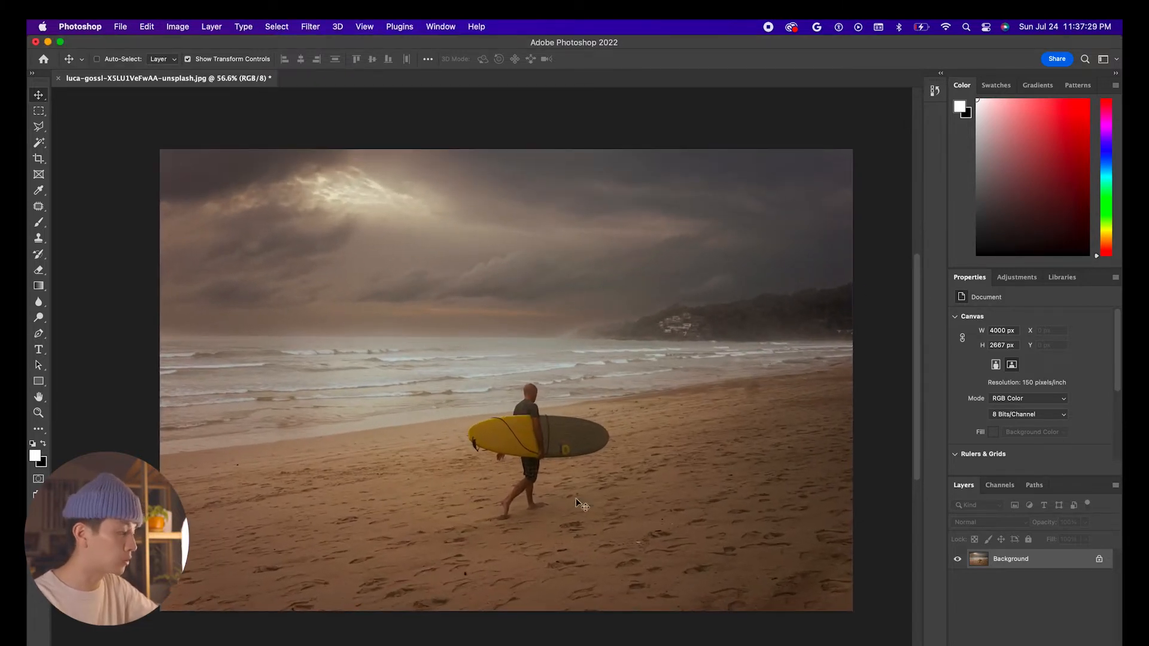
pyautogui.moveTo(508, 369)
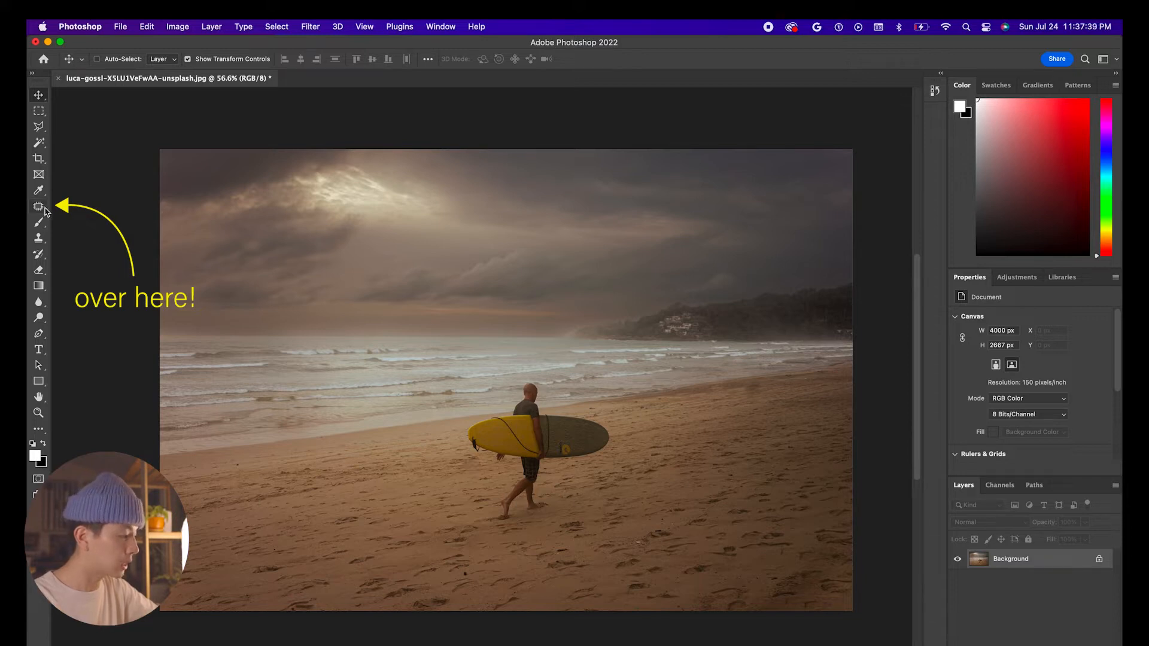
# With the Patch Tool, outline the surfer and his surfboard on the beach
pyautogui.click(38, 206)
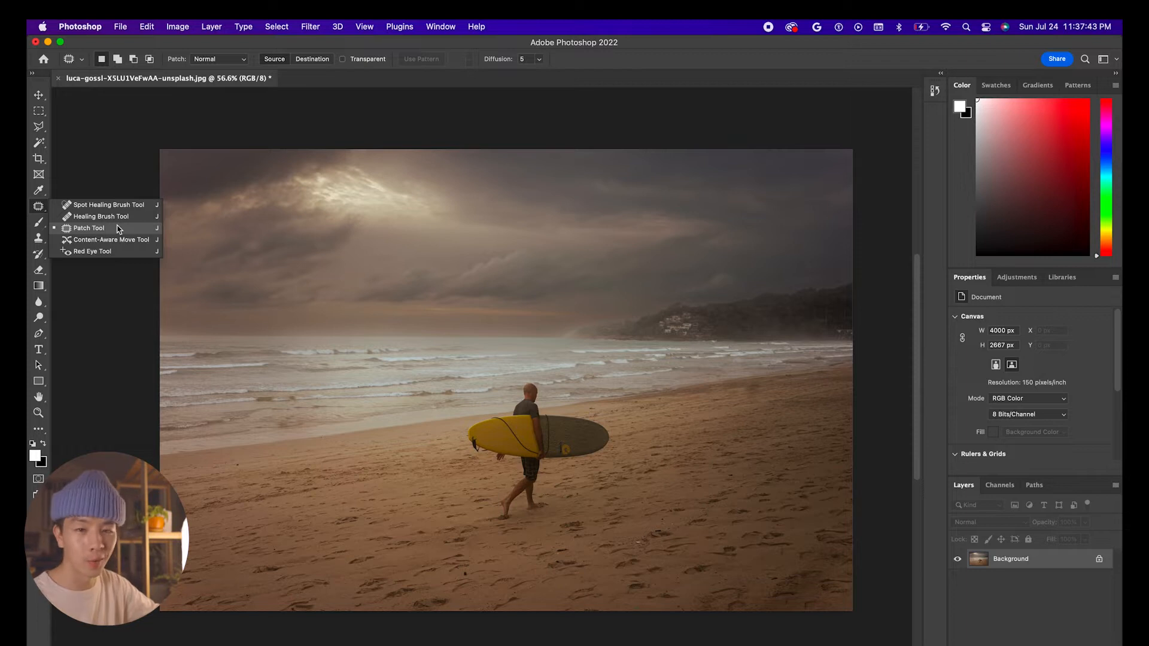
pyautogui.click(88, 228)
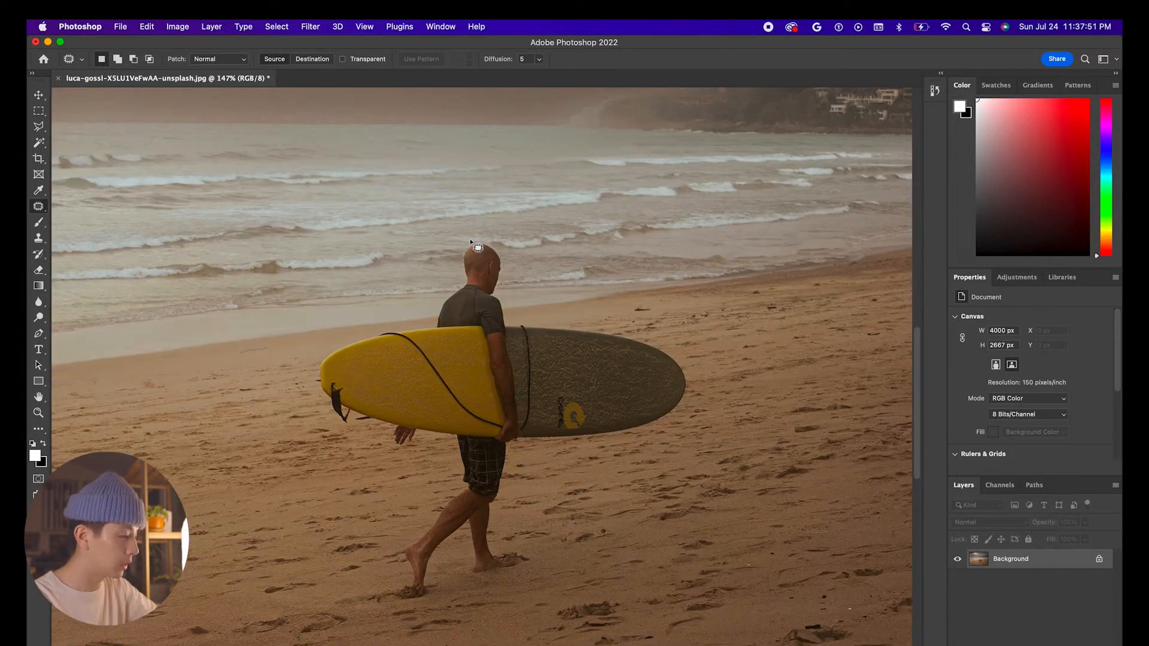
pyautogui.moveTo(474, 247); pyautogui.dragTo(440, 323)
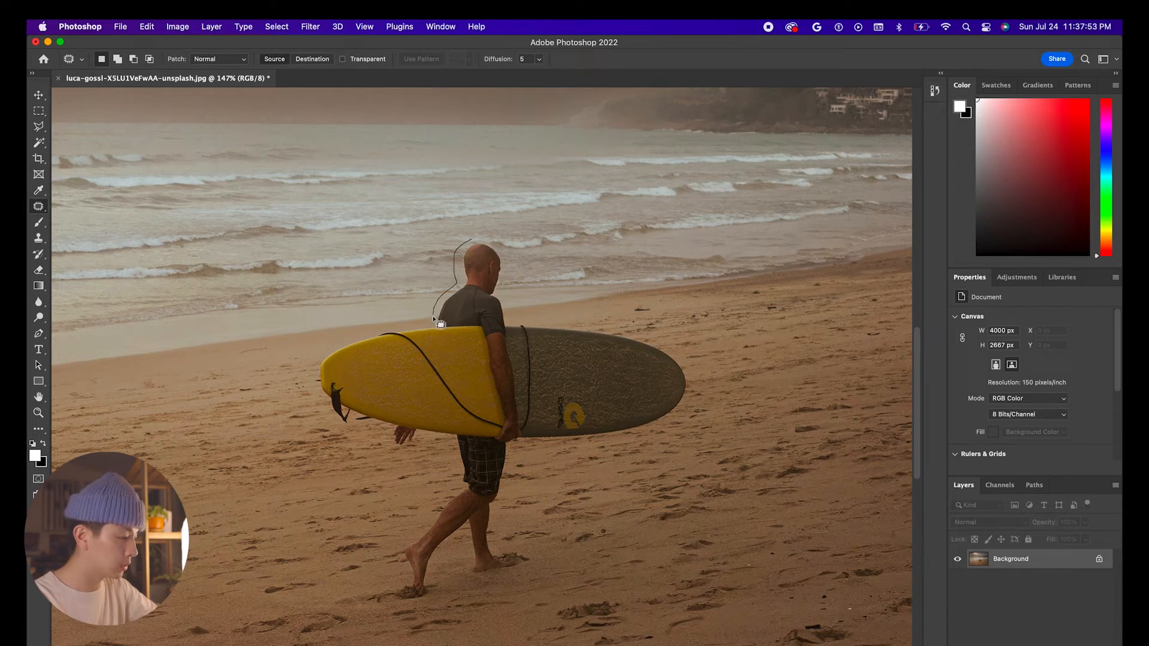
pyautogui.moveTo(439, 326); pyautogui.dragTo(317, 409)
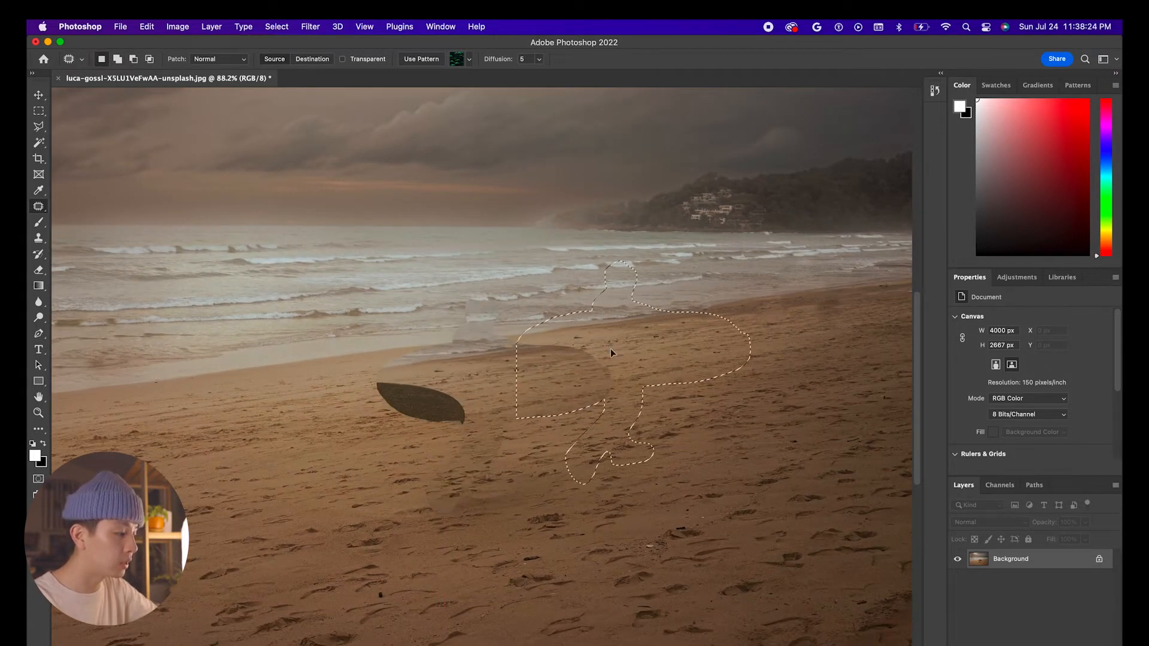
# Patch the leftover dark board shadow onto nearby clean sand
pyautogui.moveTo(611, 351); pyautogui.dragTo(700, 359)
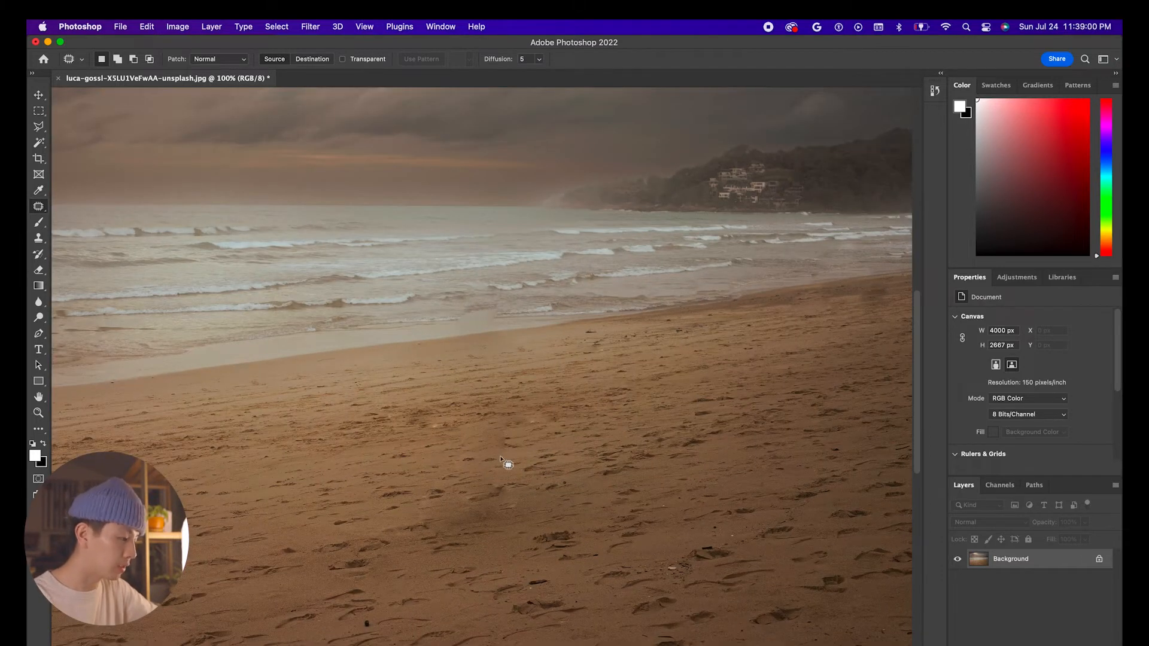
pyautogui.moveTo(448, 432)
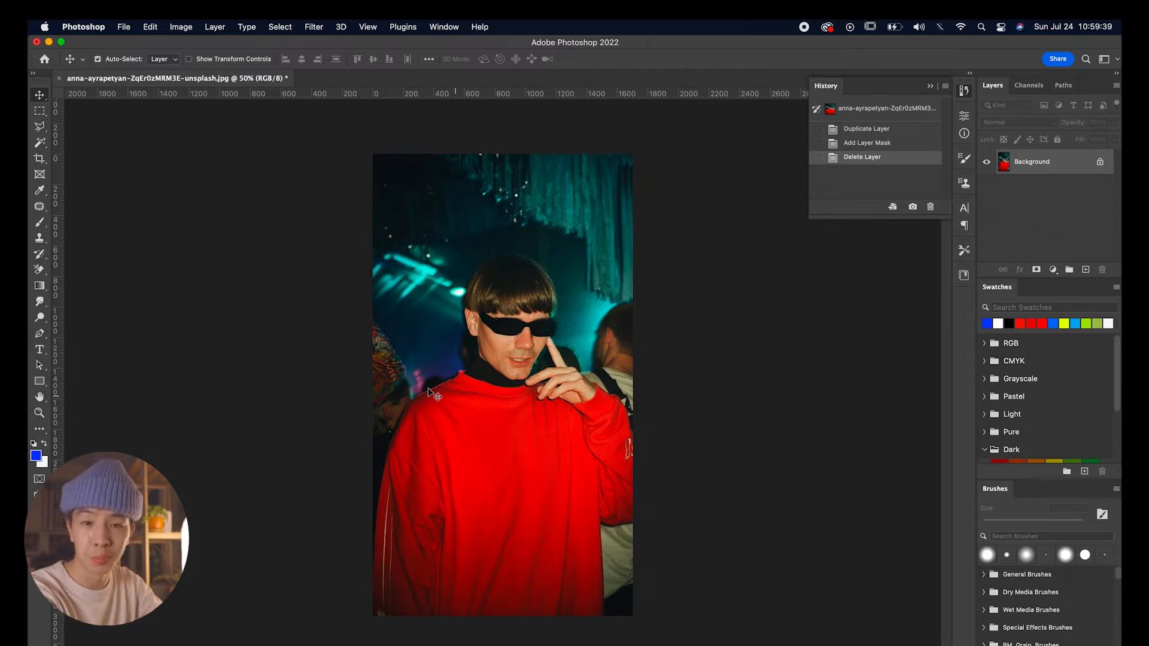
pyautogui.moveTo(328, 365)
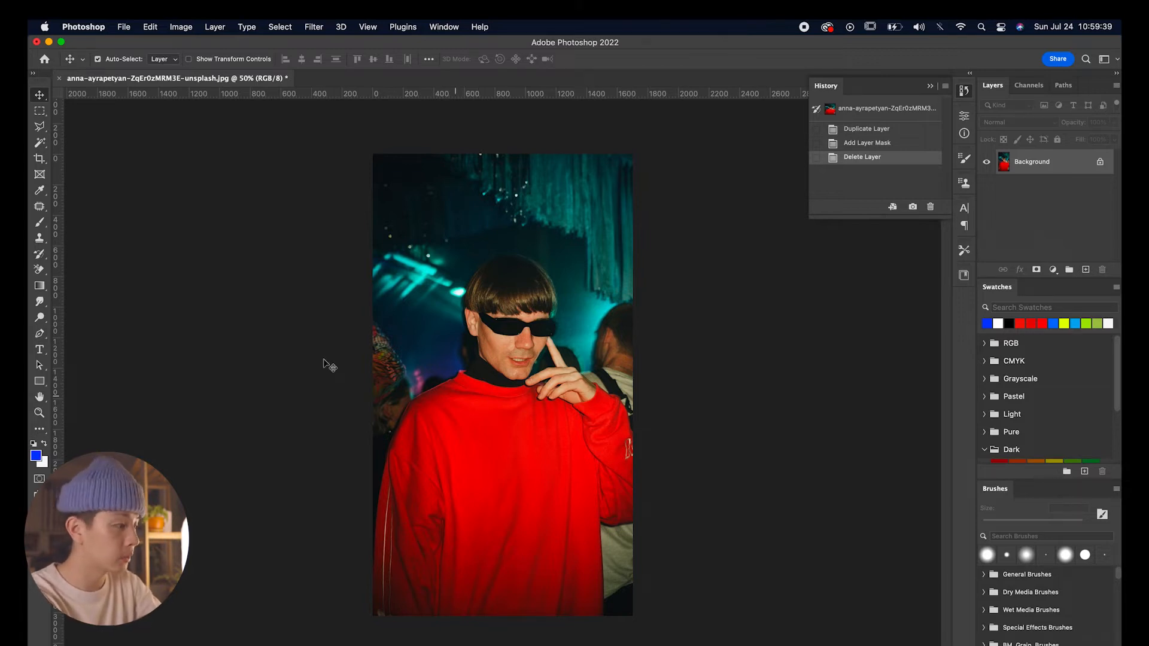
pyautogui.moveTo(231, 326)
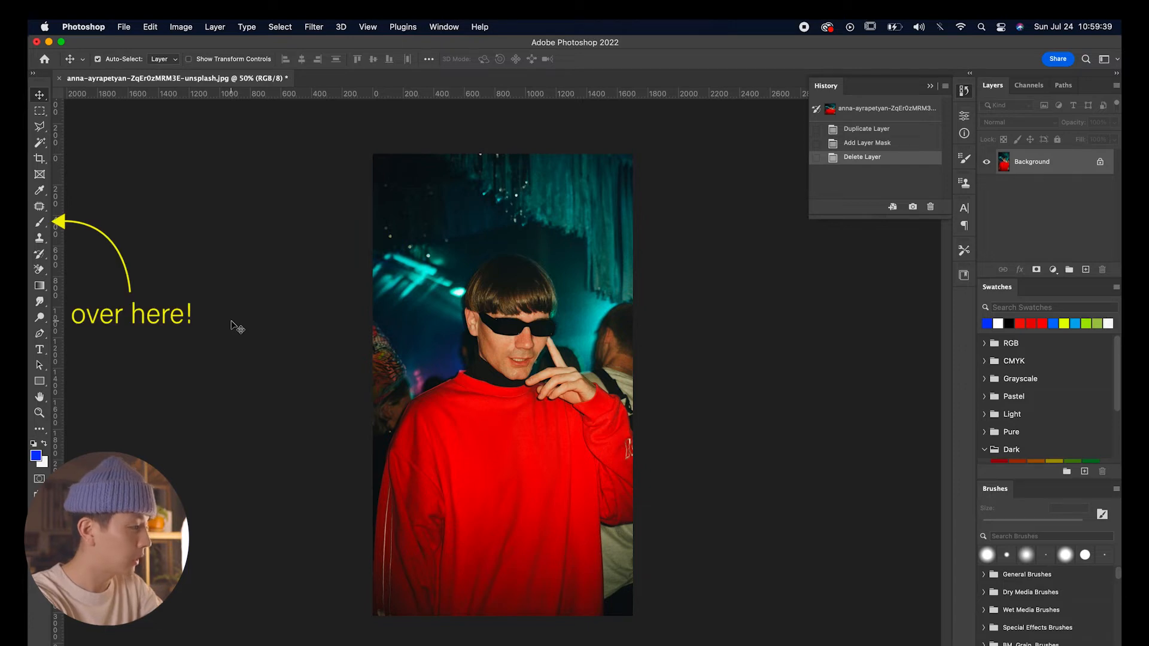
# Choose the Color Replacement Tool and lower its Tolerance to about 72%
pyautogui.click(40, 222)
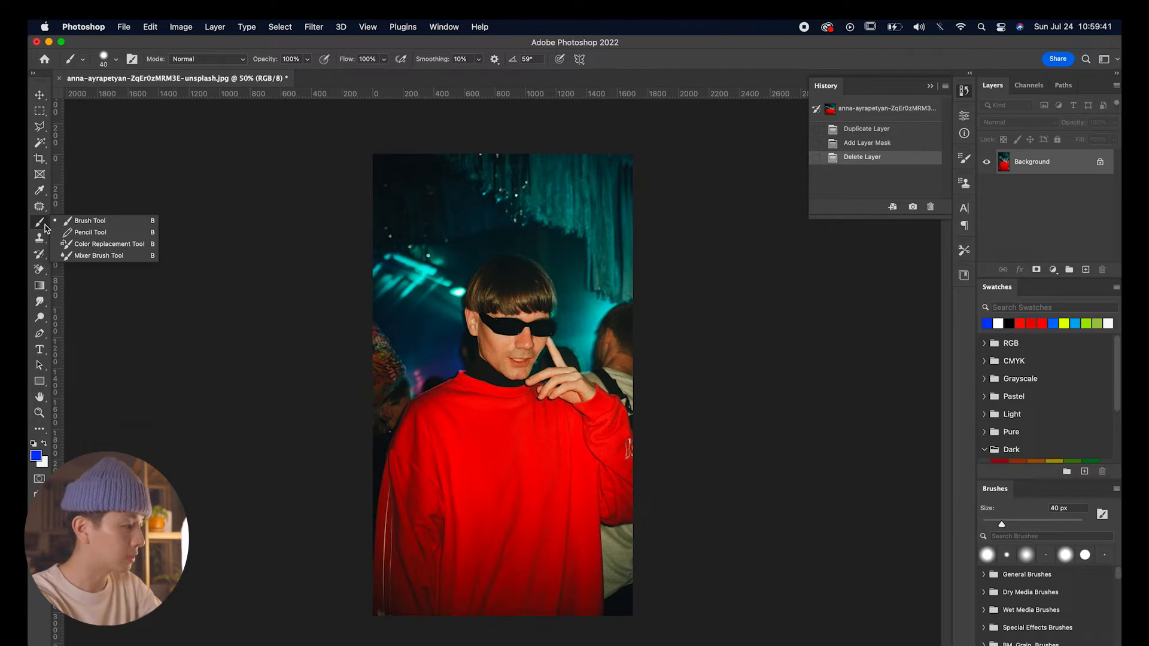
pyautogui.click(111, 245)
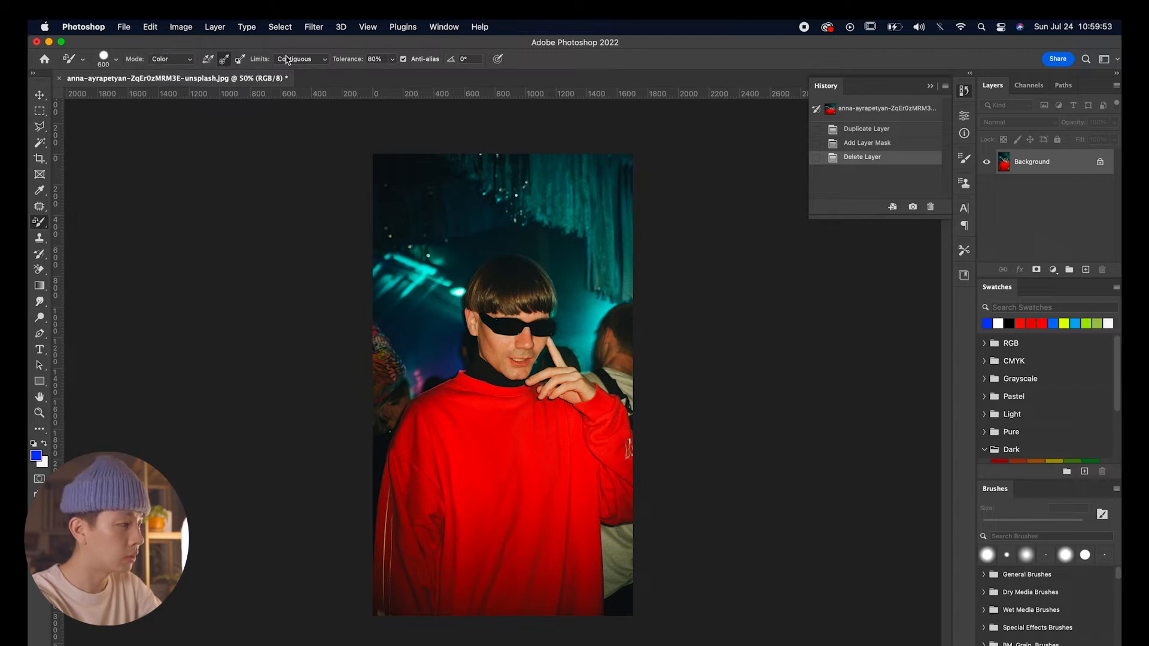
pyautogui.click(296, 59)
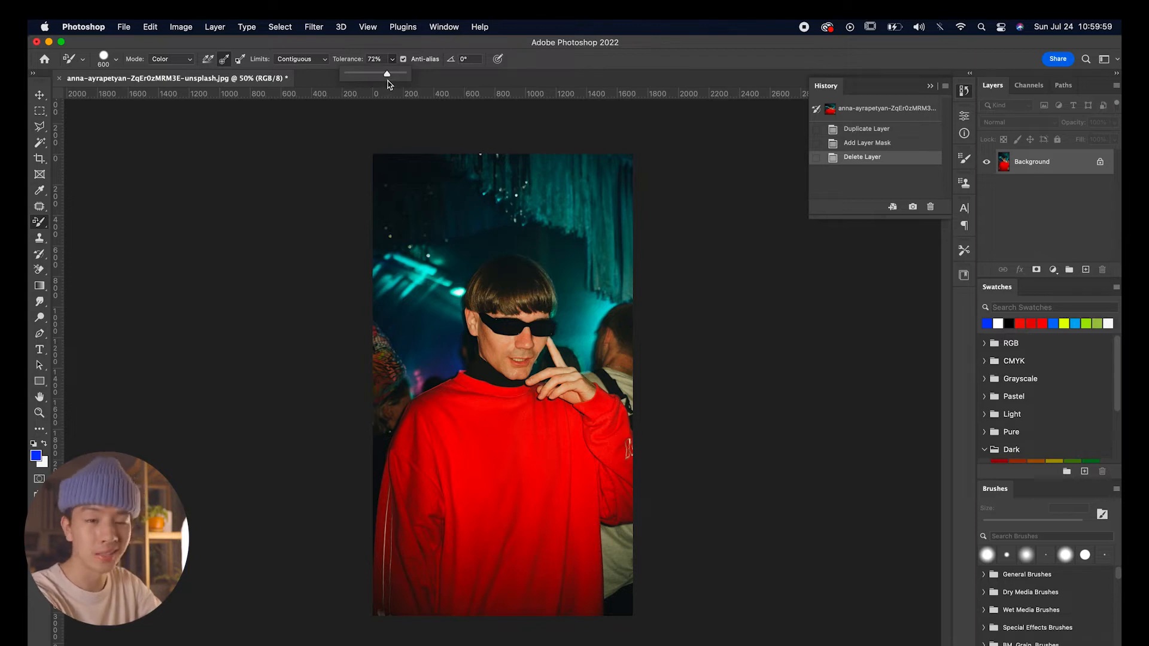
# Set the foreground paint colour to blue
pyautogui.click(35, 456)
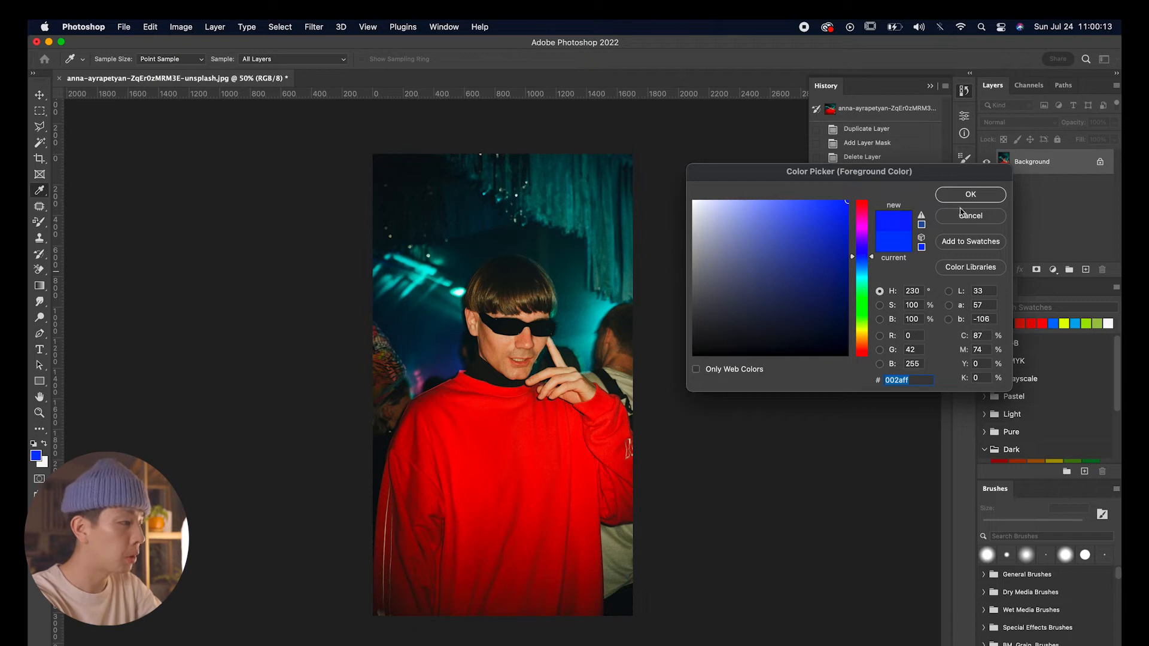
pyautogui.click(969, 194)
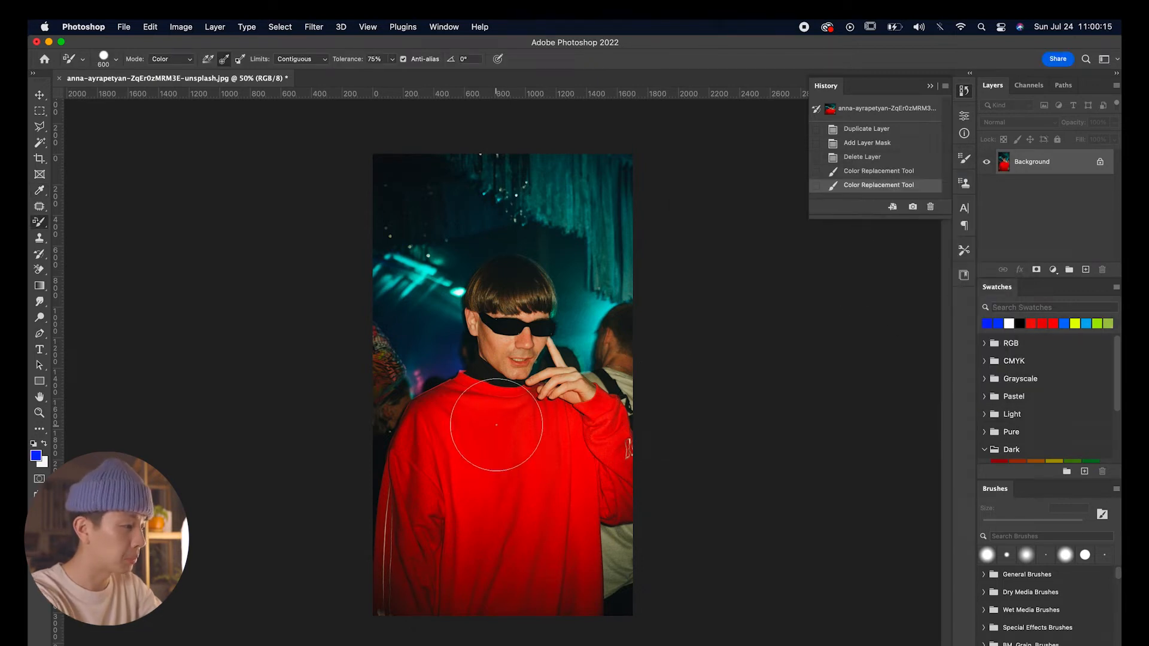
# Brush over the red sweater to repaint it blue, leaving a few red edges
pyautogui.moveTo(498, 421); pyautogui.dragTo(504, 582)
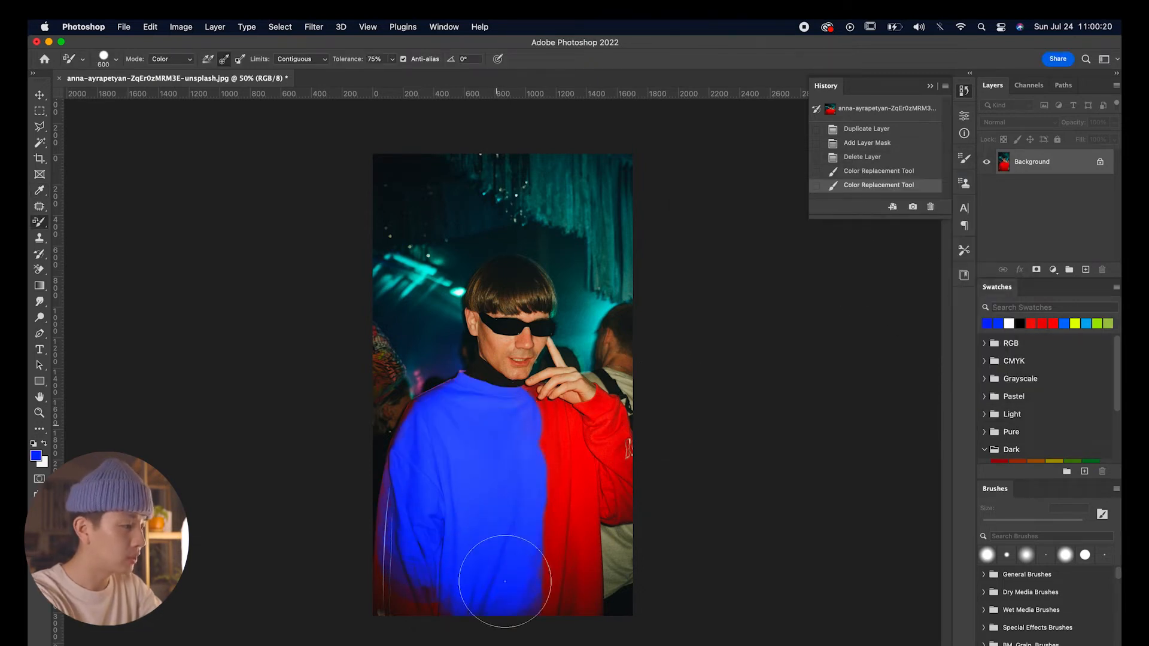
pyautogui.moveTo(503, 579); pyautogui.dragTo(557, 590)
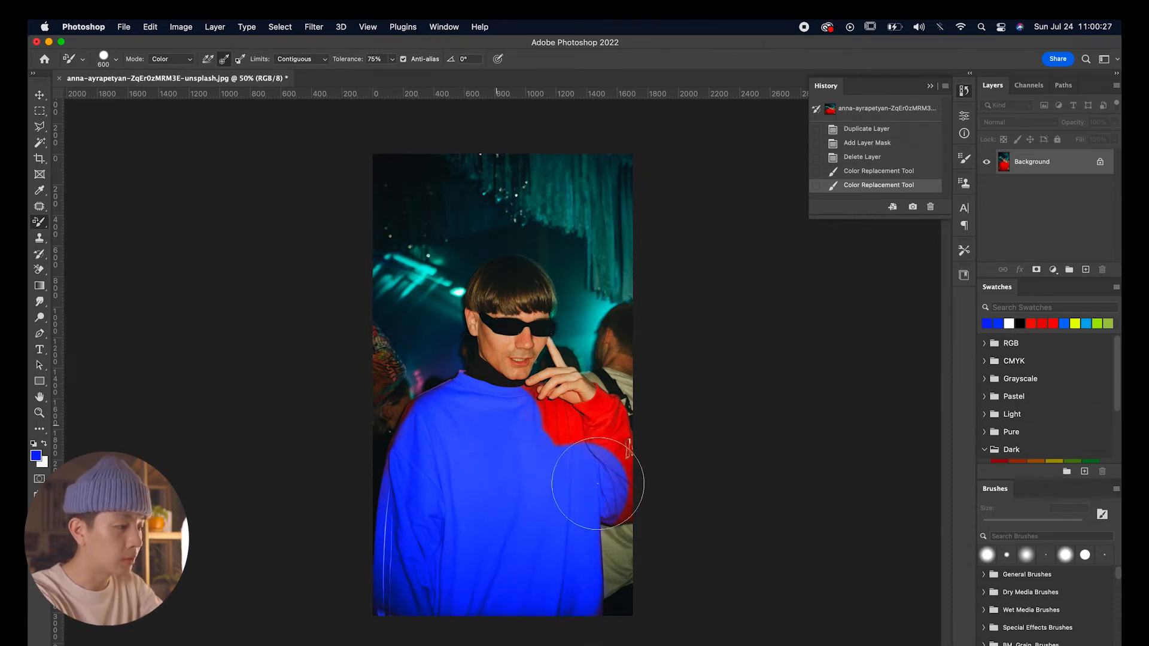
pyautogui.moveTo(598, 483); pyautogui.dragTo(531, 436)
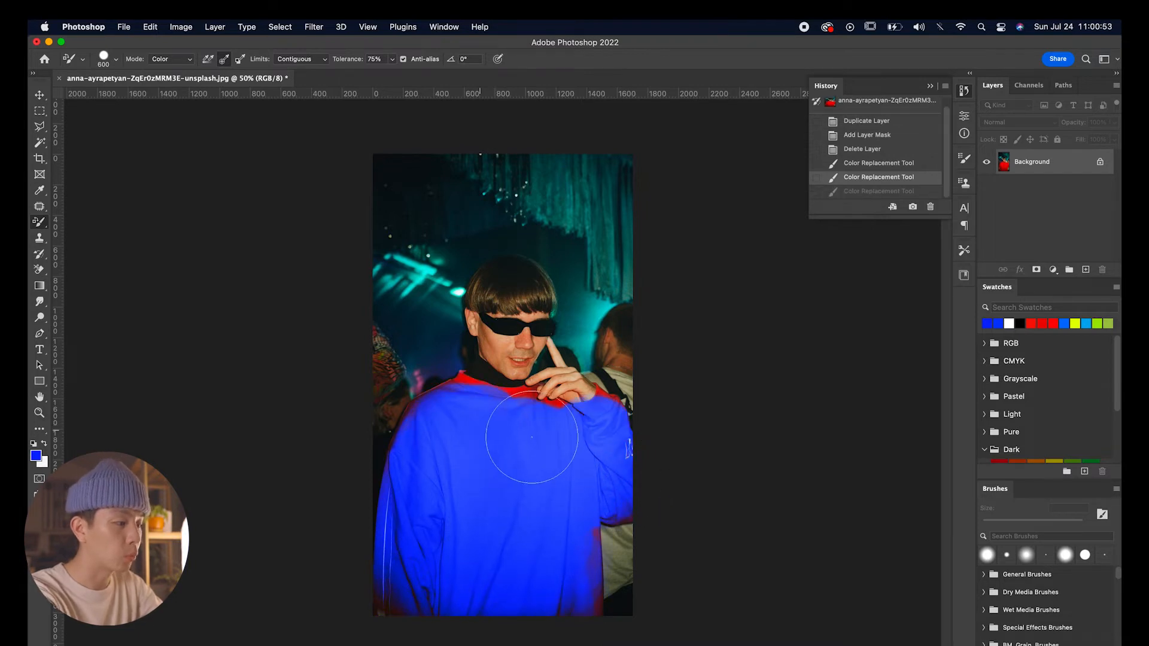
pyautogui.moveTo(531, 436); pyautogui.dragTo(517, 432)
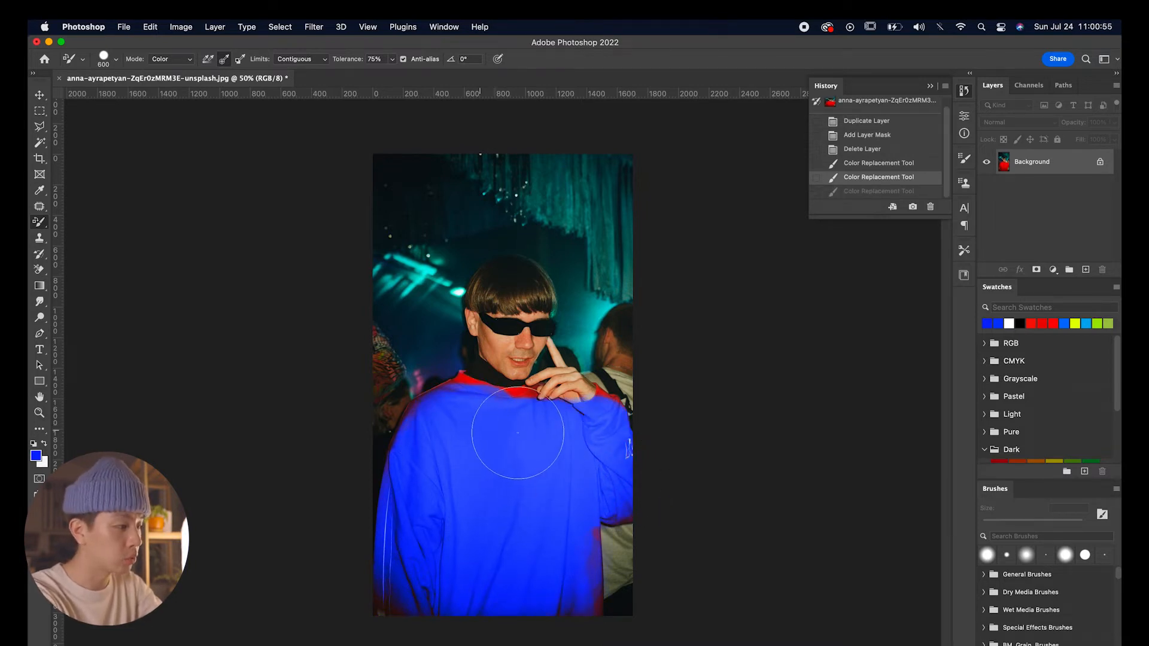
pyautogui.moveTo(517, 432); pyautogui.dragTo(472, 414)
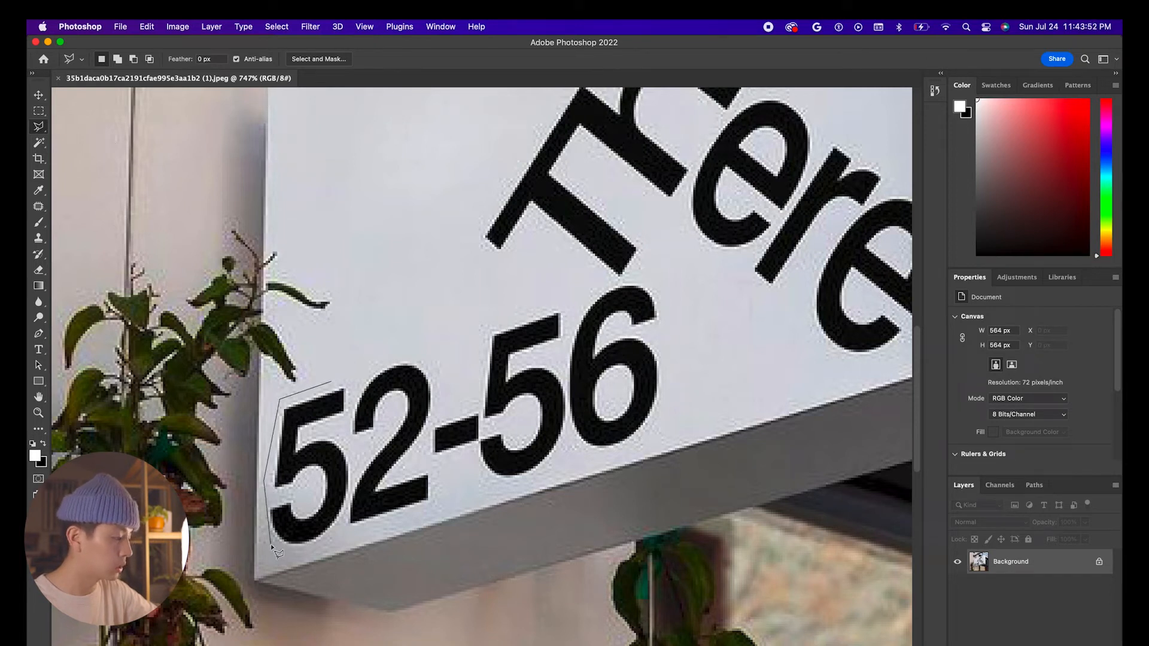
# Lasso the '52-56' lettering and Content-Aware fill it to blank the sign face
pyautogui.click(661, 301)
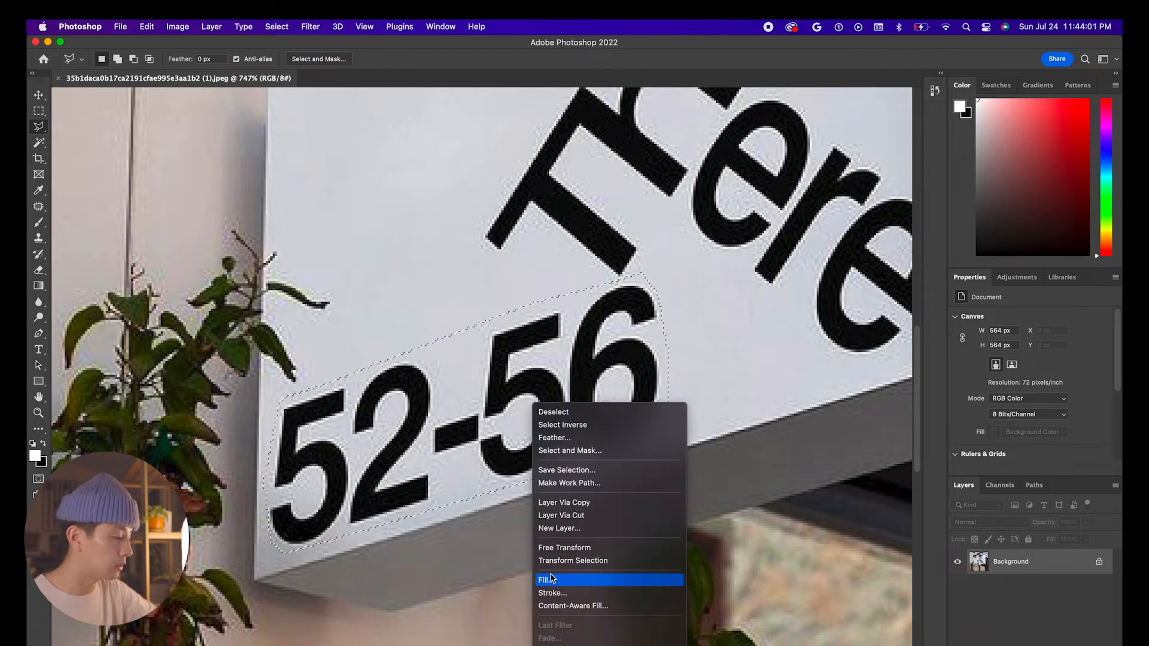
pyautogui.click(545, 580)
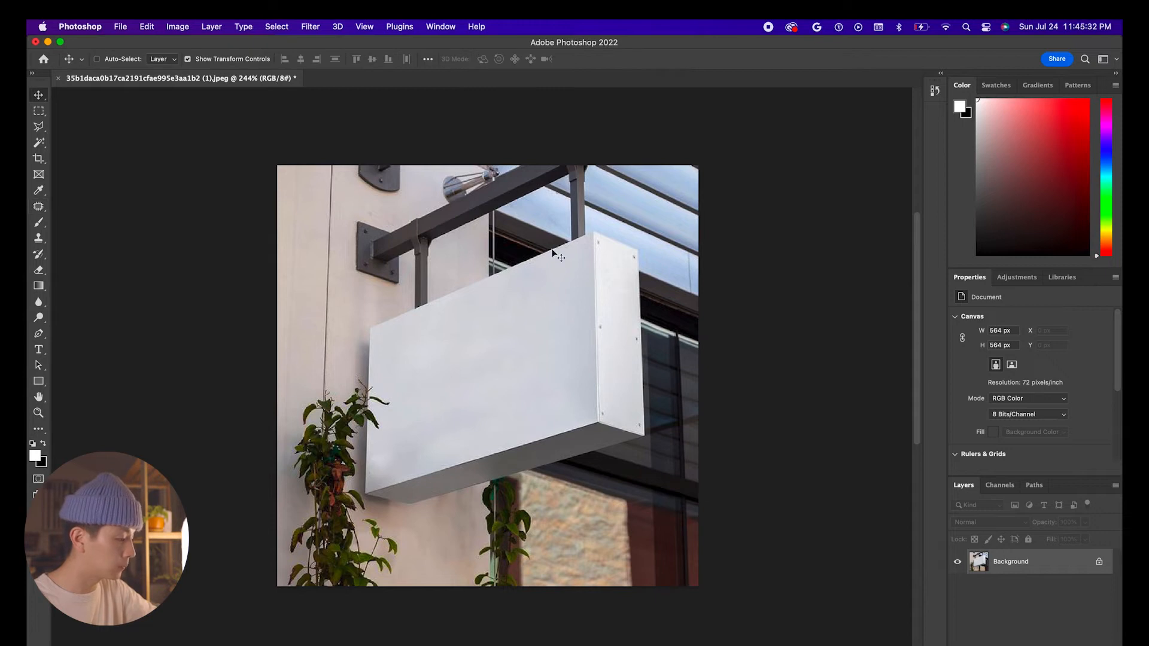
# Draw a black smart-object rectangle over the sign and enter Free Transform
pyautogui.moveTo(306, 252); pyautogui.dragTo(654, 480)
pyautogui.write('SMART OBJECT')
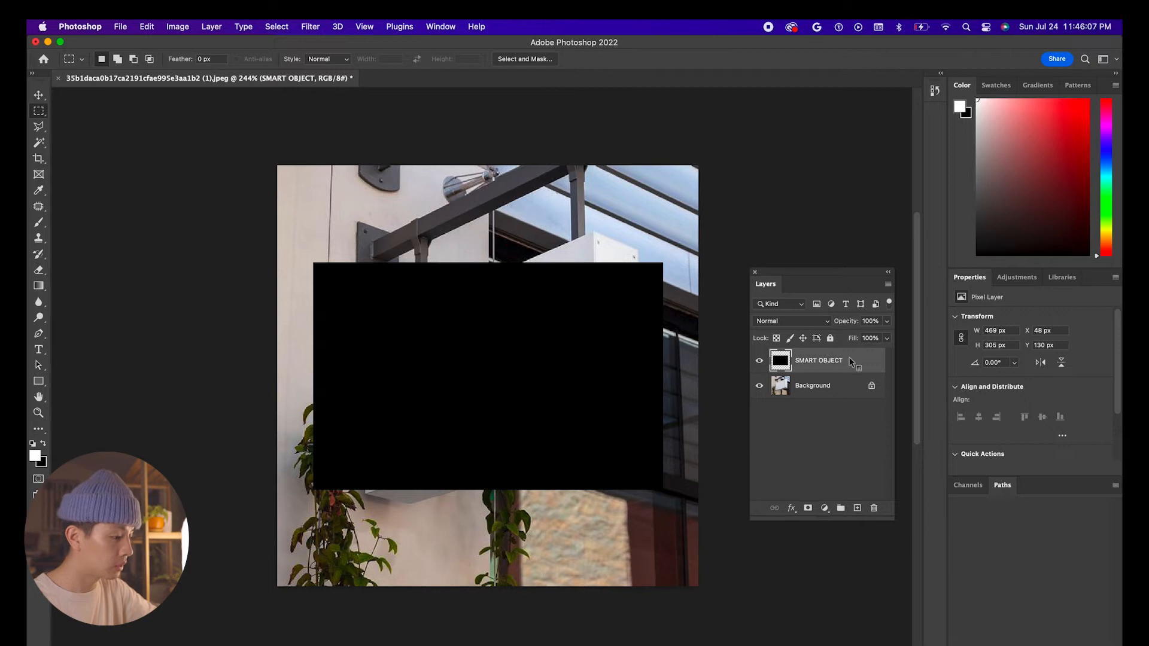
pyautogui.moveTo(898, 267)
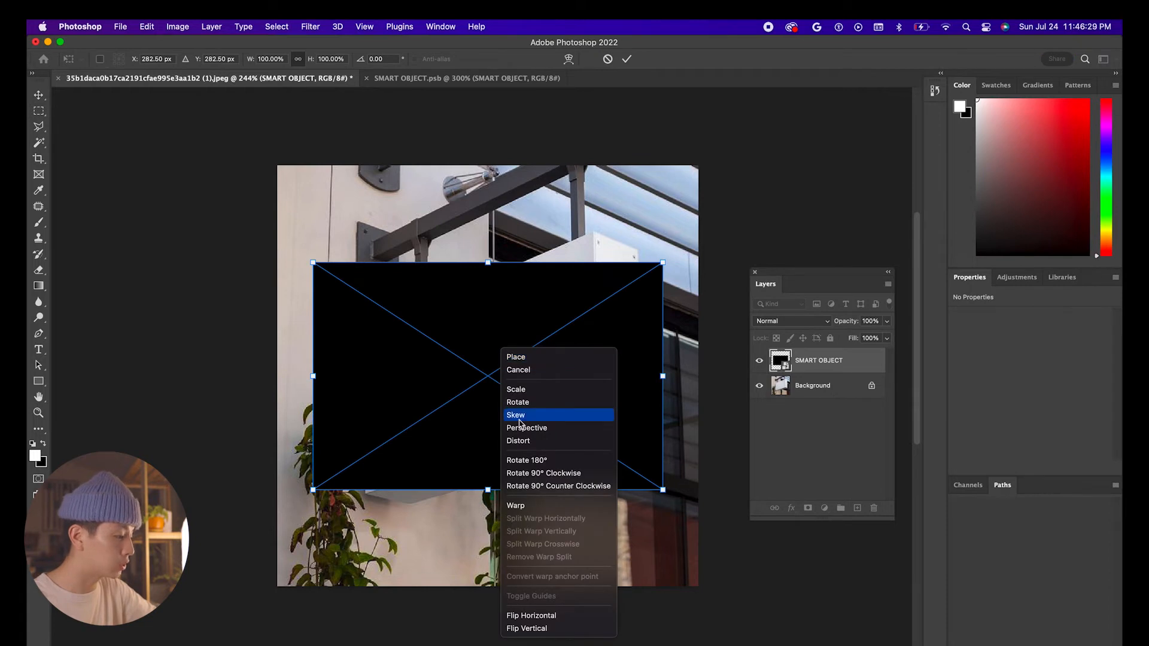
pyautogui.click(515, 414)
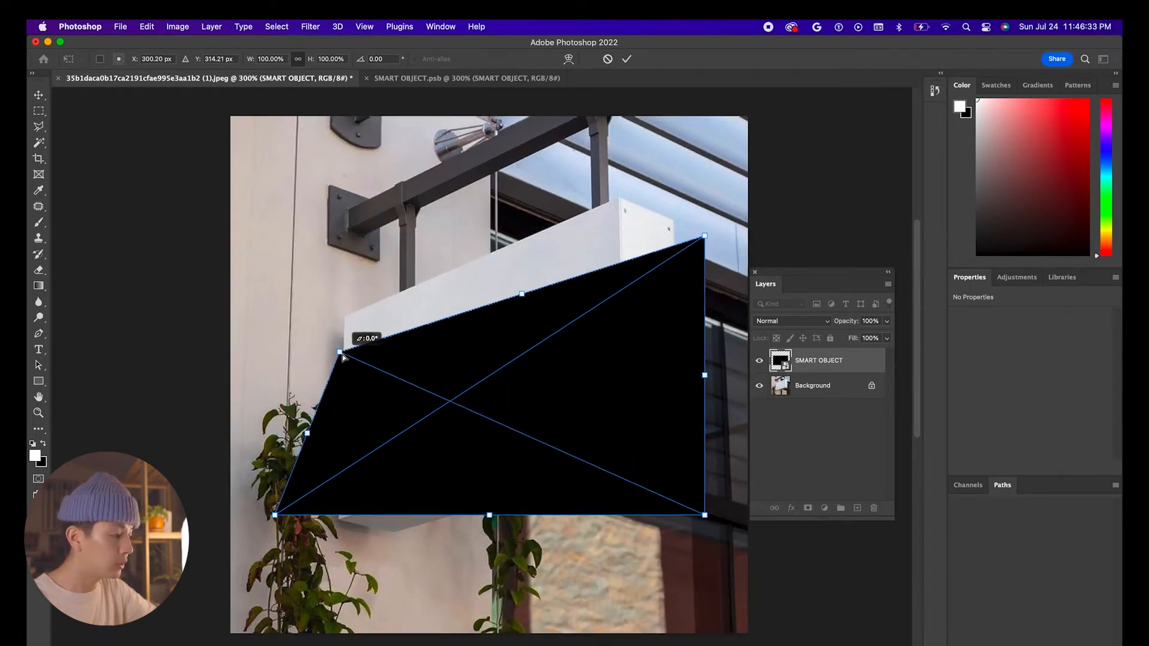
# Drag the rectangle's corners onto the sign's front face corners
pyautogui.moveTo(338, 352); pyautogui.dragTo(359, 298)
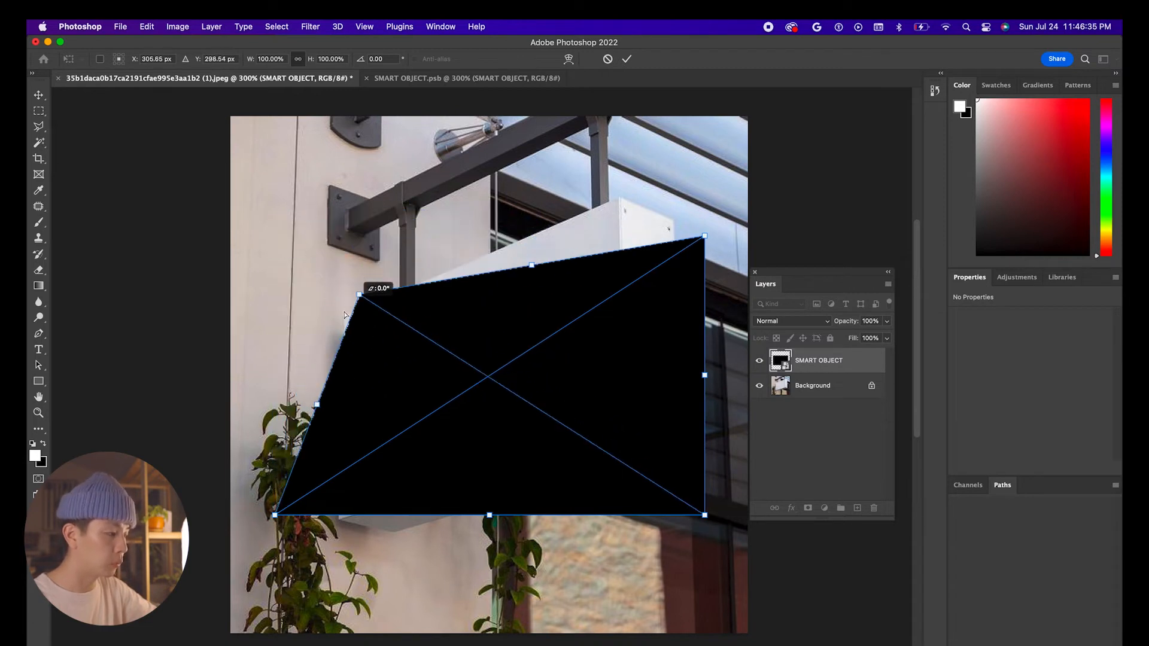
pyautogui.moveTo(704, 236); pyautogui.dragTo(639, 259)
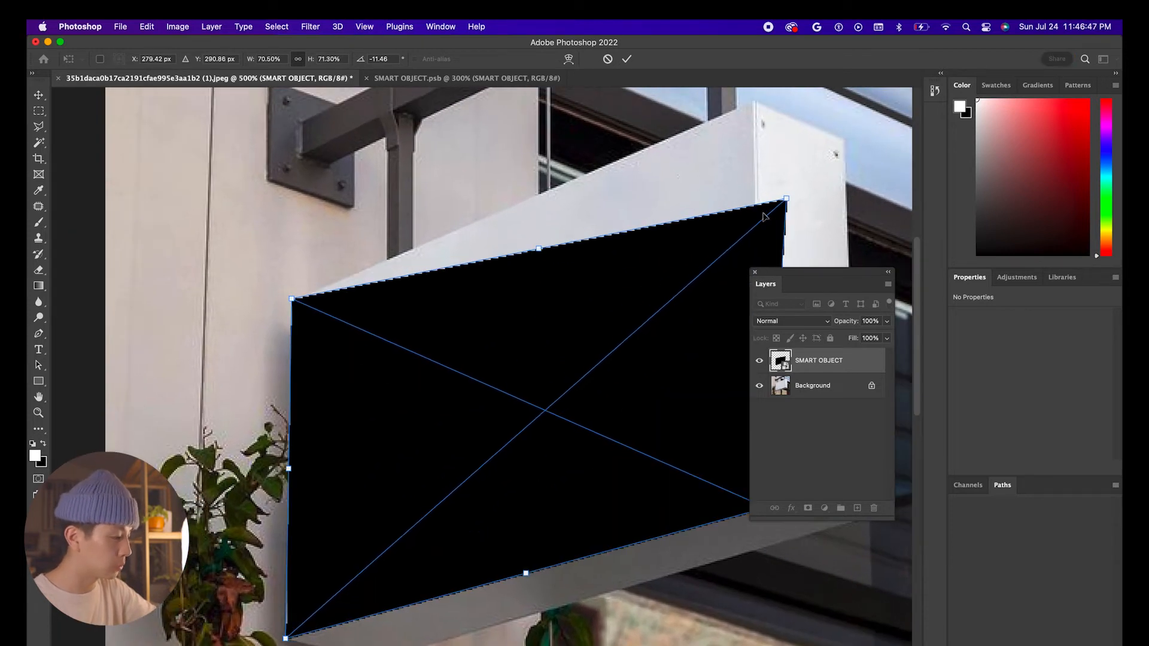
pyautogui.moveTo(786, 199); pyautogui.dragTo(751, 109)
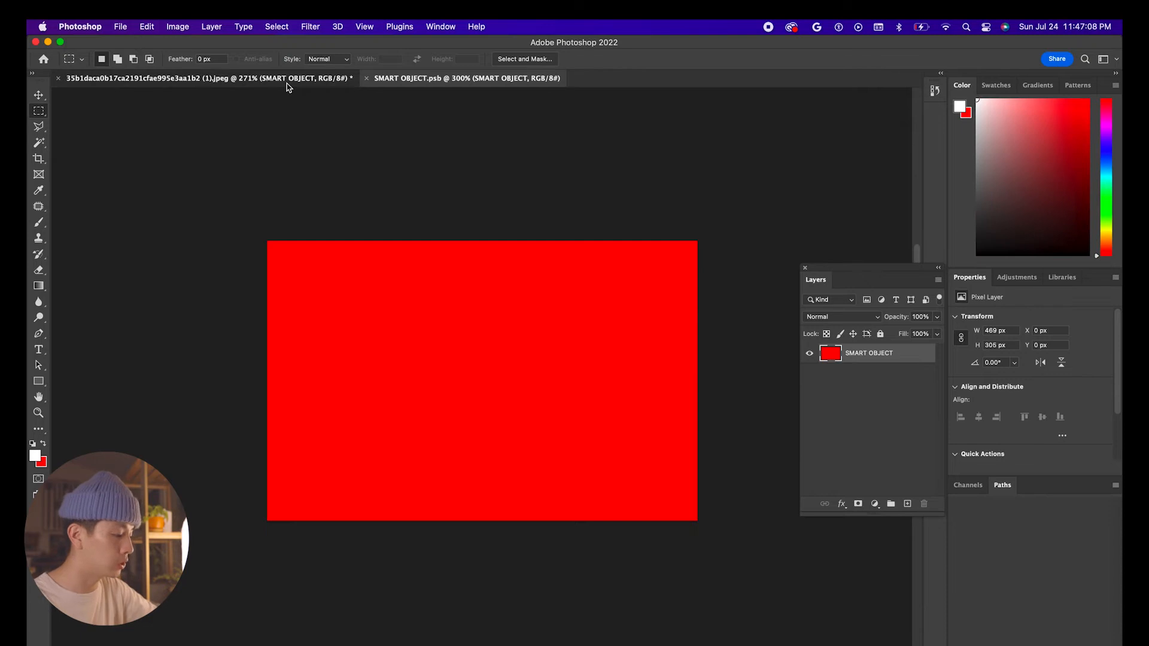
# Return to the sign mockup document to see the New York Times logo on the sign face
pyautogui.click(206, 79)
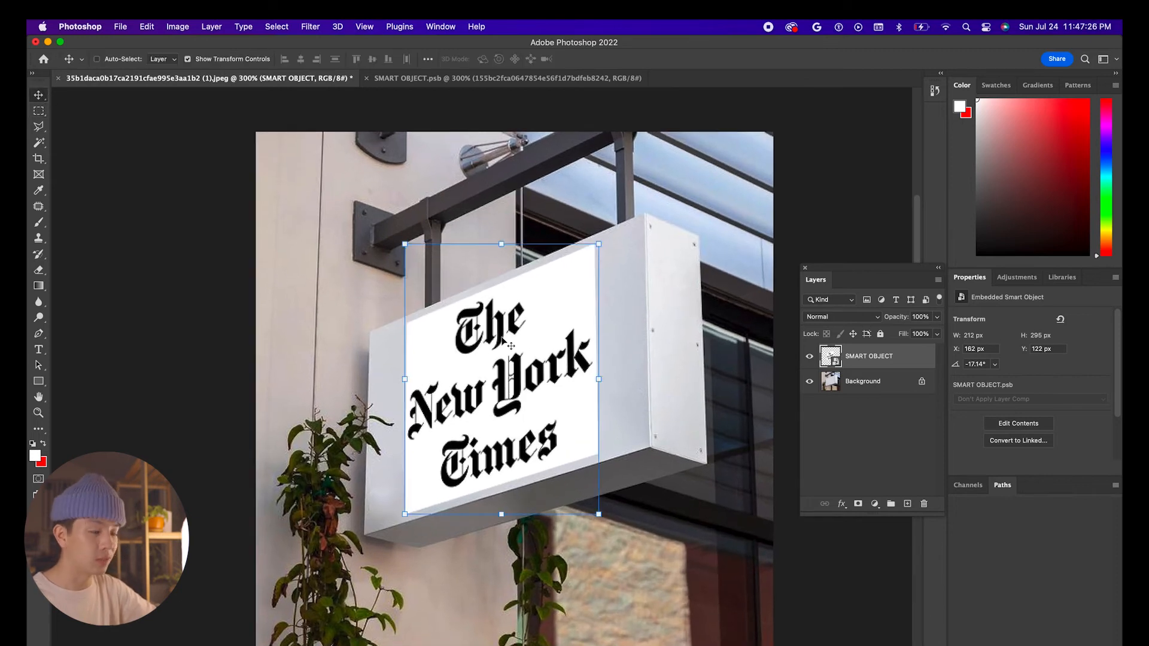
pyautogui.moveTo(843, 314)
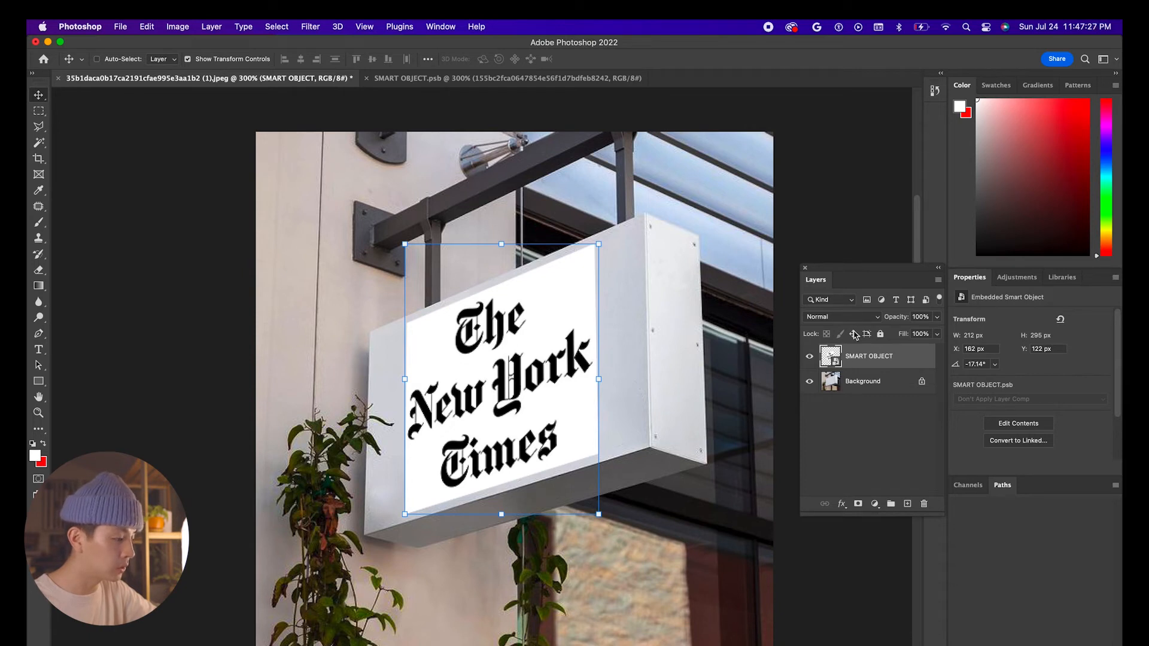
# Set the SMART OBJECT logo layer to Multiply so the white backing disappears into the sign
pyautogui.click(841, 317)
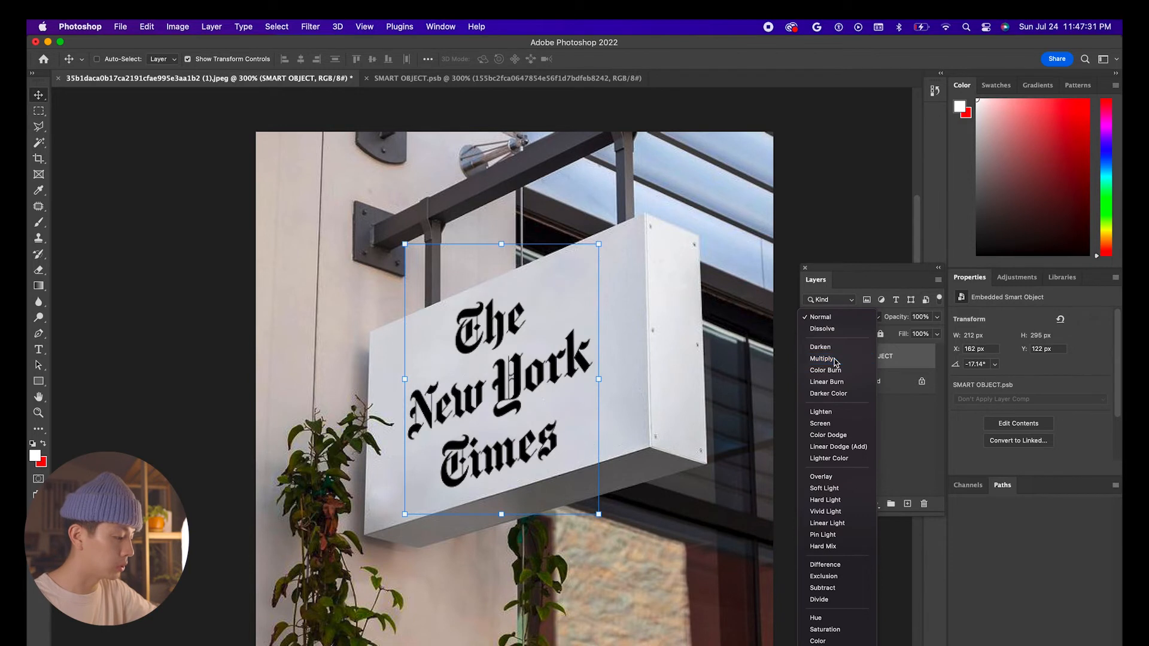
pyautogui.click(823, 359)
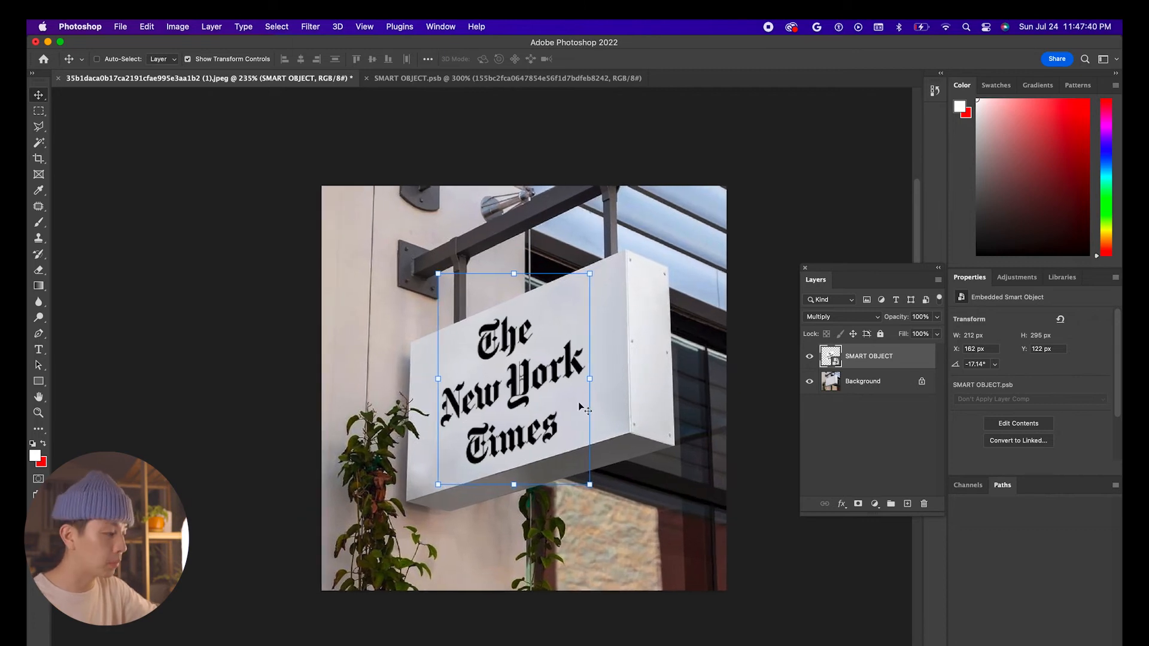
pyautogui.click(506, 78)
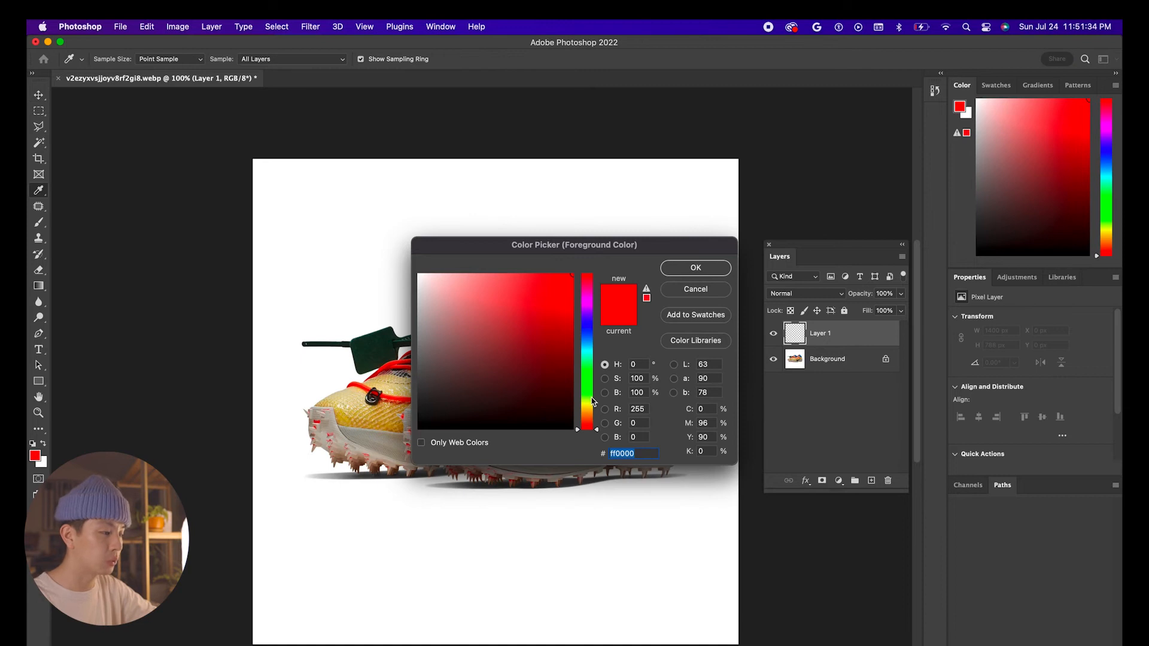
# Pick a bright green foreground colour in the Color Picker and accept it for the fill
pyautogui.click(586, 392)
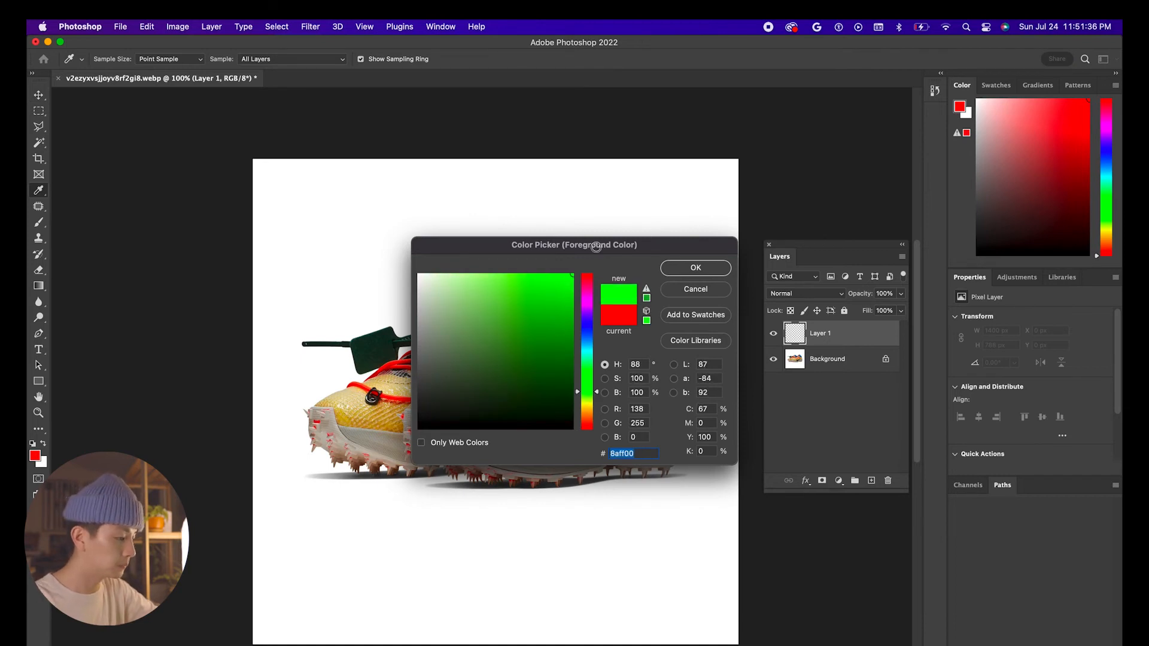
pyautogui.click(694, 267)
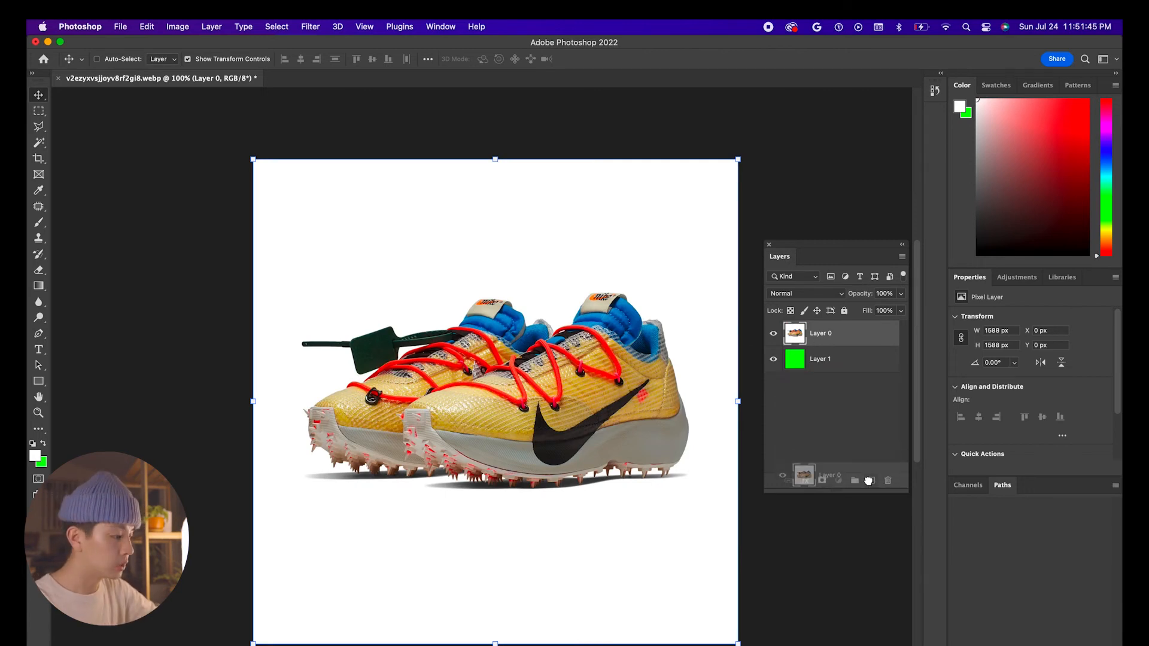
# Duplicate the shoe layer (Layer 0) and add a layer mask to the copy
pyautogui.press('cmd+j')
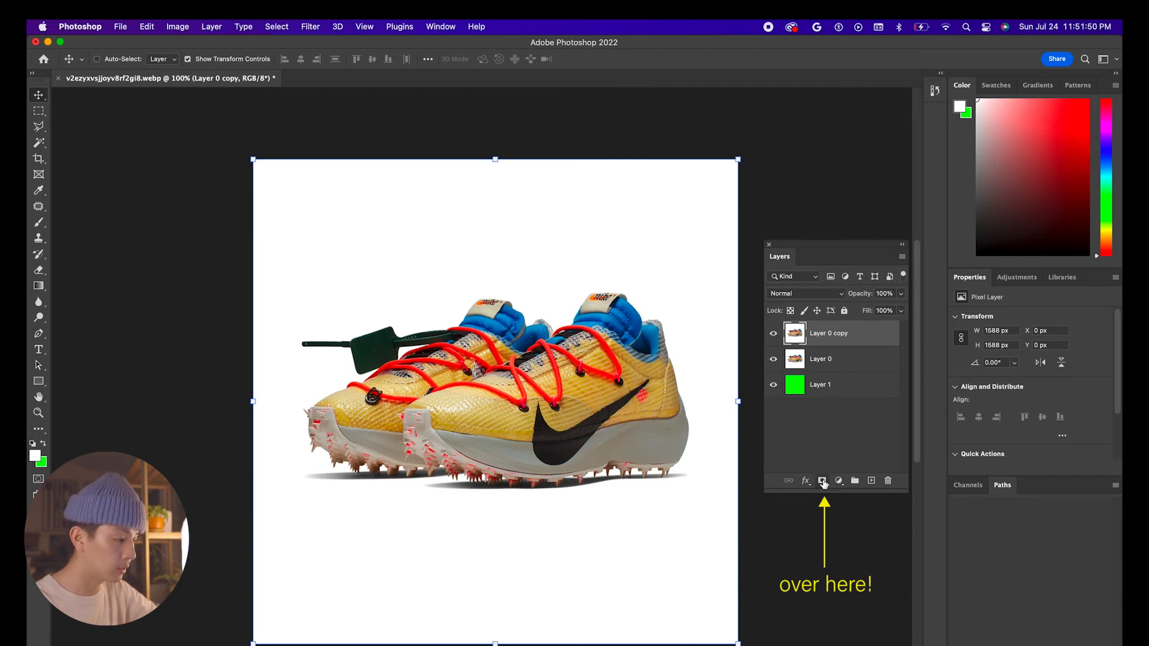
pyautogui.click(823, 481)
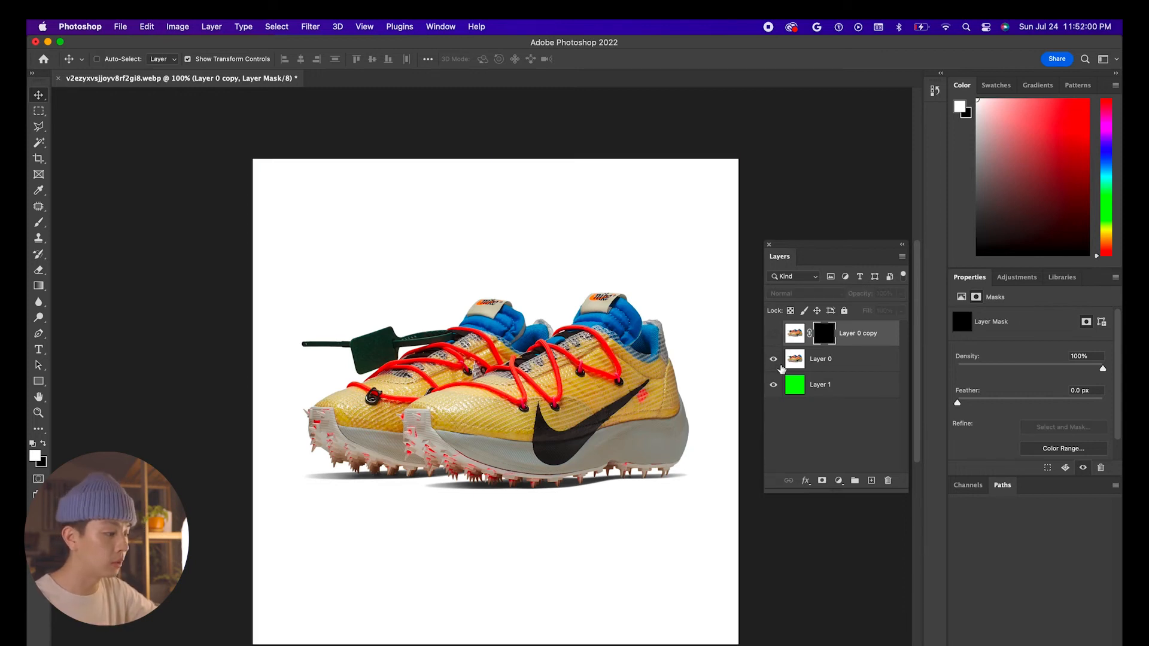
# Set the original shoe layer's blend mode to Multiply over the green background
pyautogui.click(820, 359)
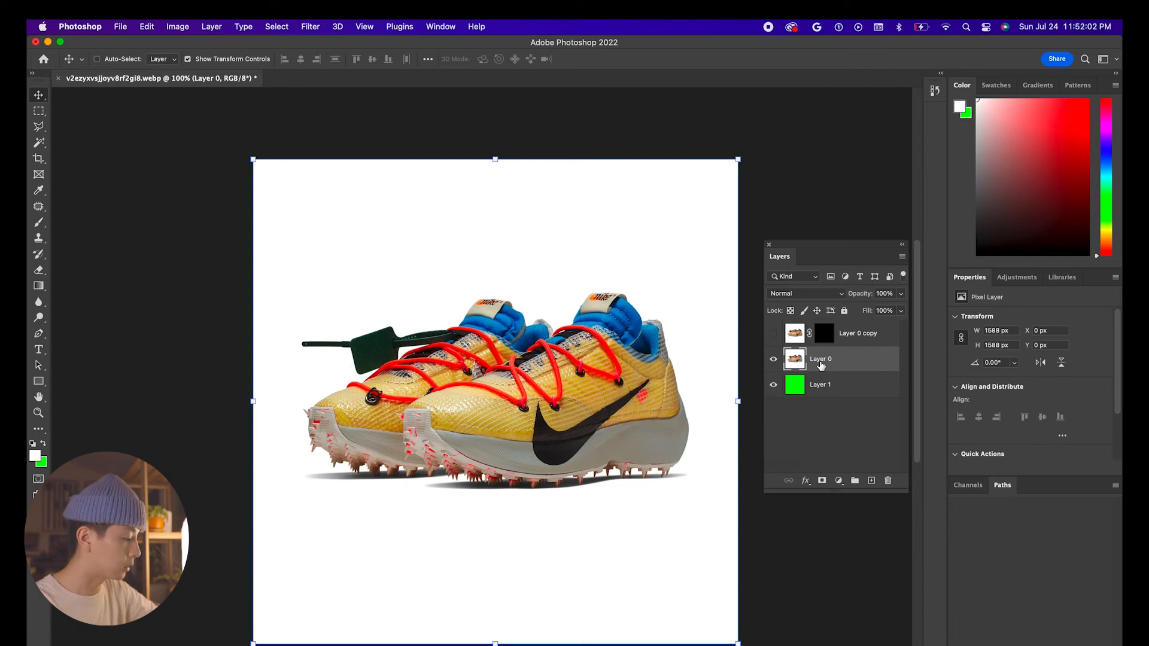
pyautogui.click(804, 293)
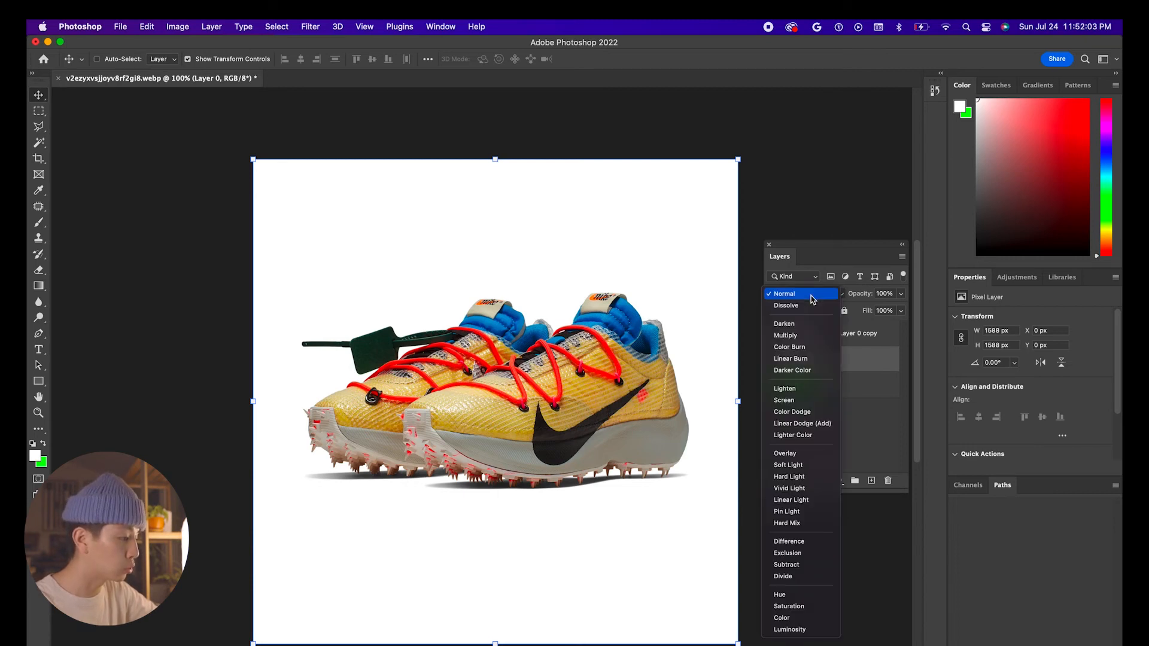
pyautogui.click(785, 335)
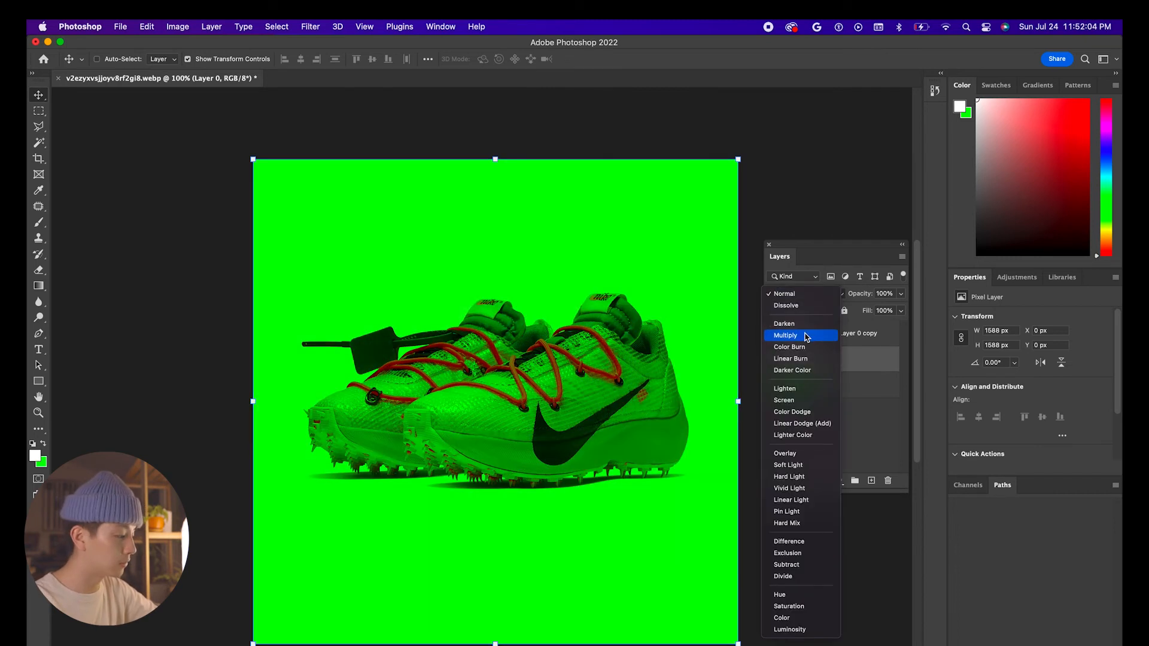
pyautogui.click(785, 335)
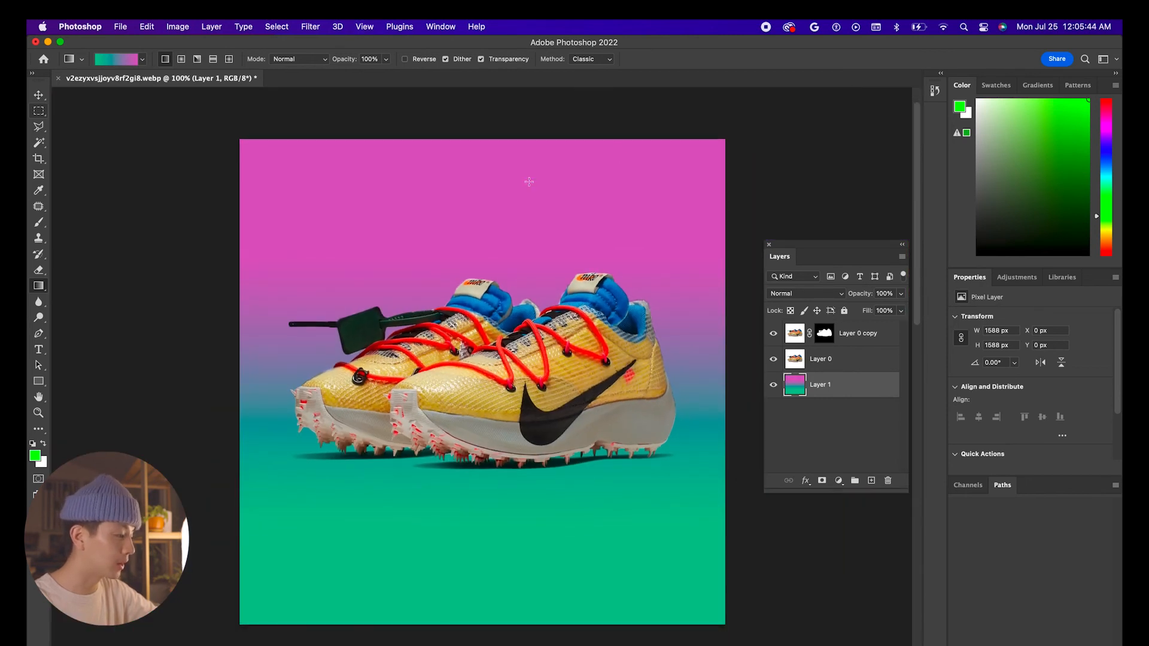
# Try several gradient presets behind the shoes, ending on a pink-to-yellow gradient
pyautogui.click(141, 59)
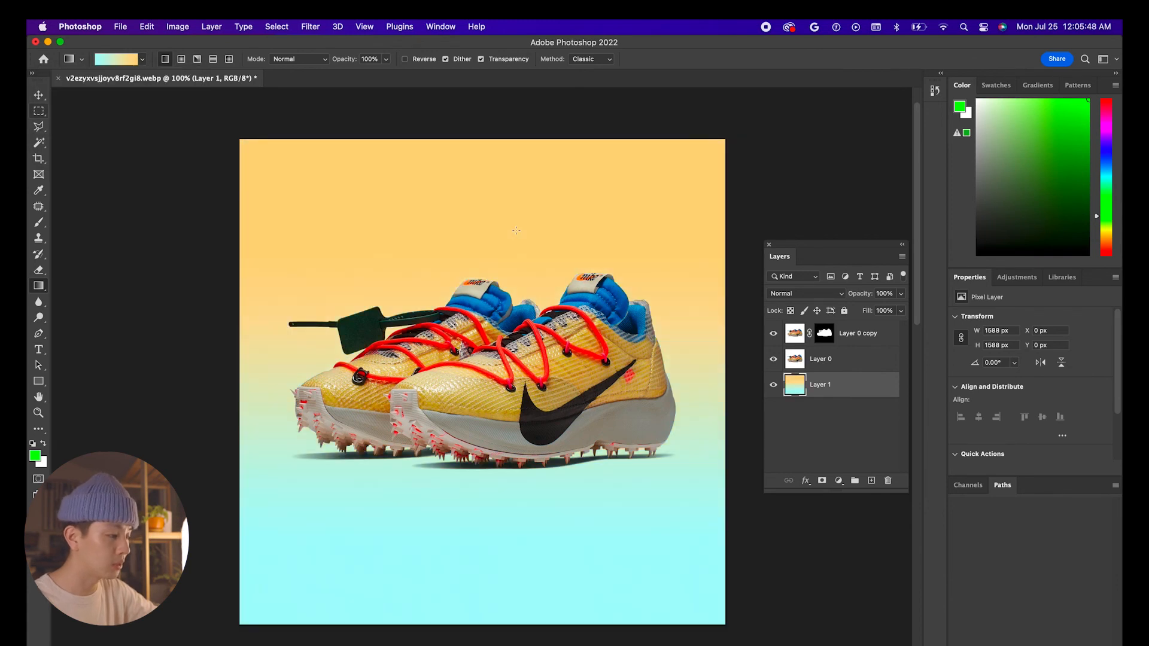
pyautogui.click(113, 58)
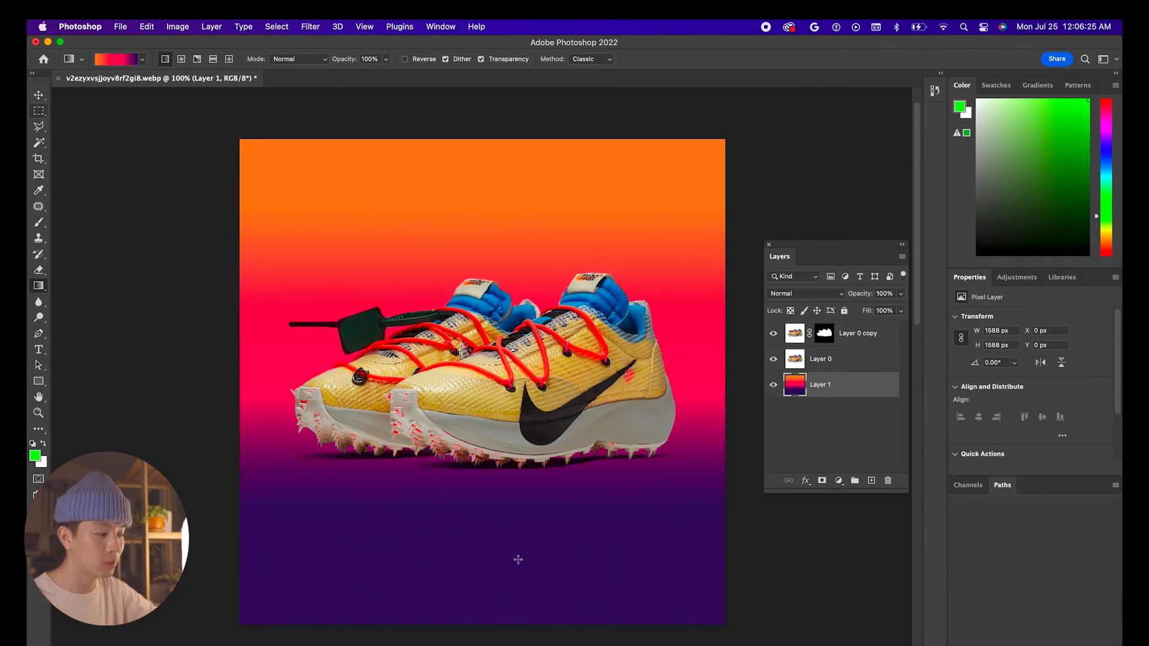
pyautogui.click(116, 59)
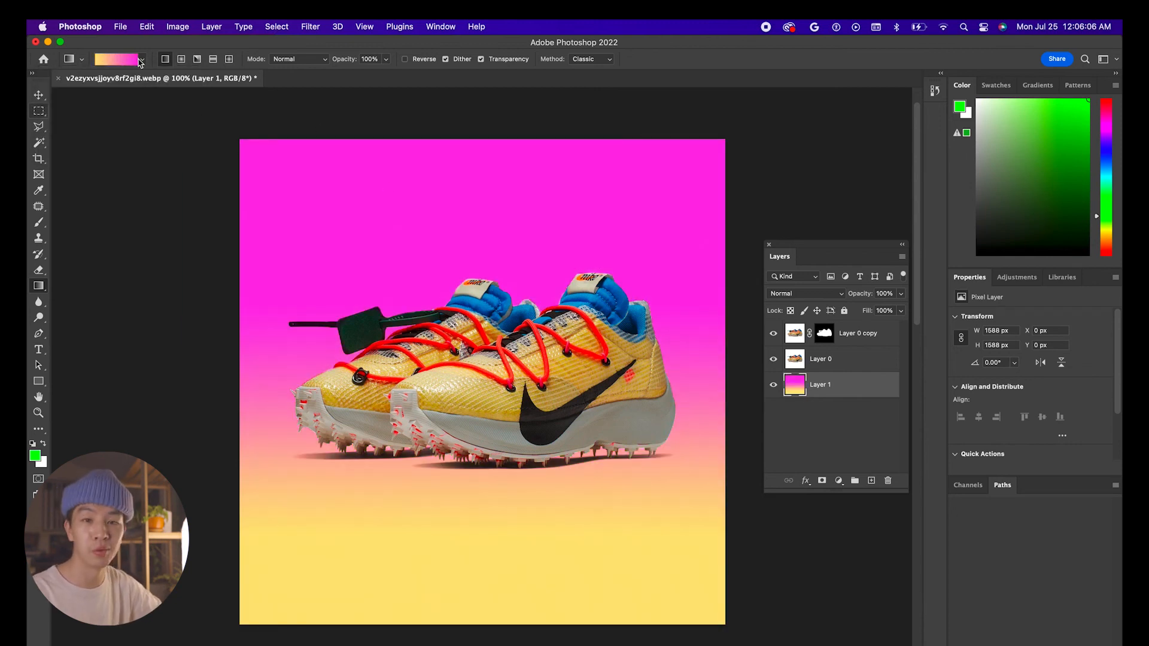
pyautogui.click(142, 59)
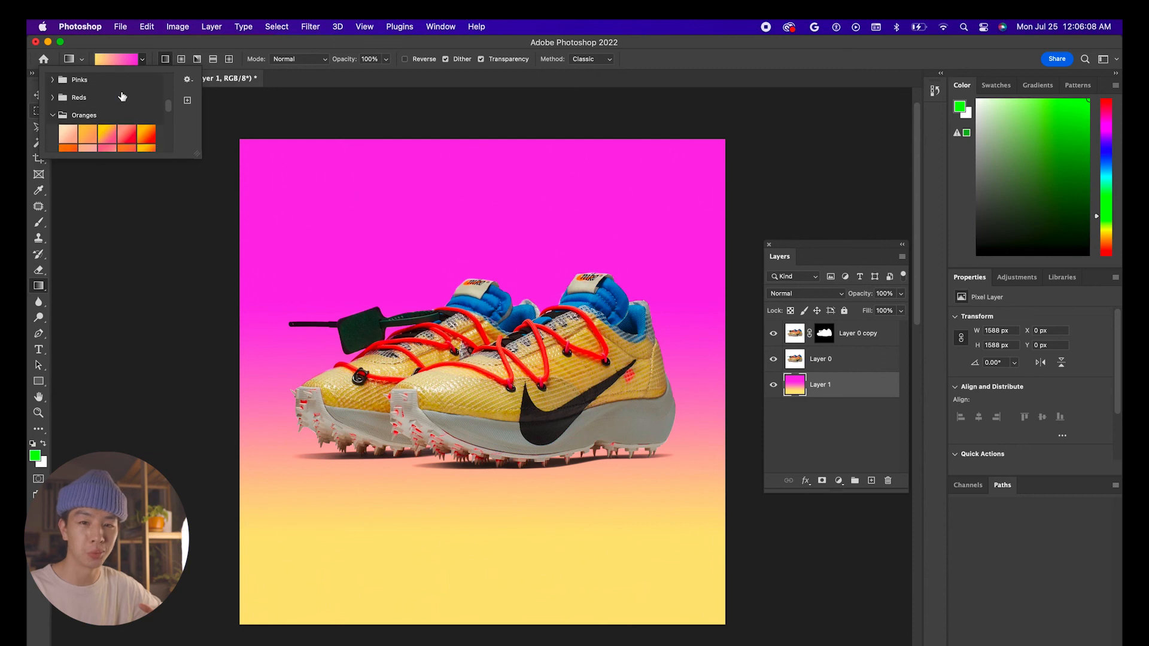